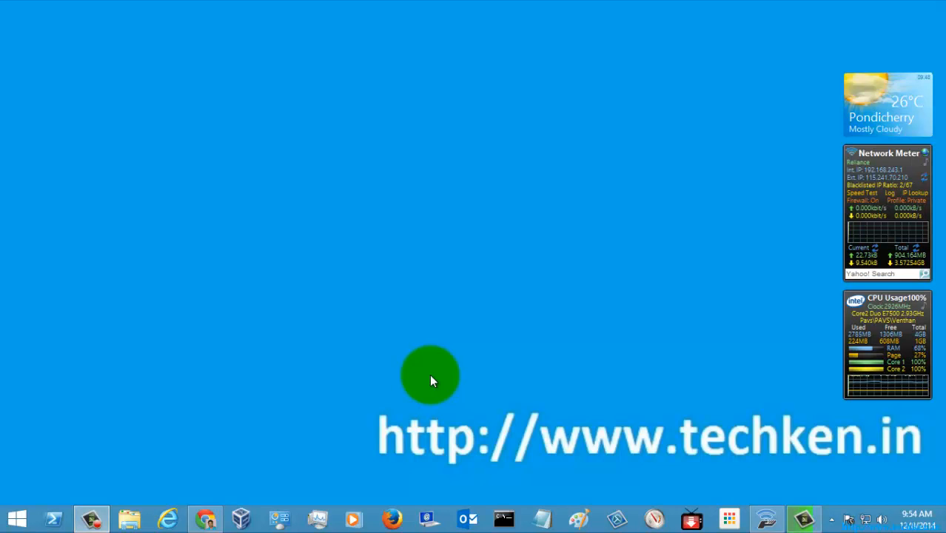
{"action": "mouse_move", "coordinate": [52, 521]}
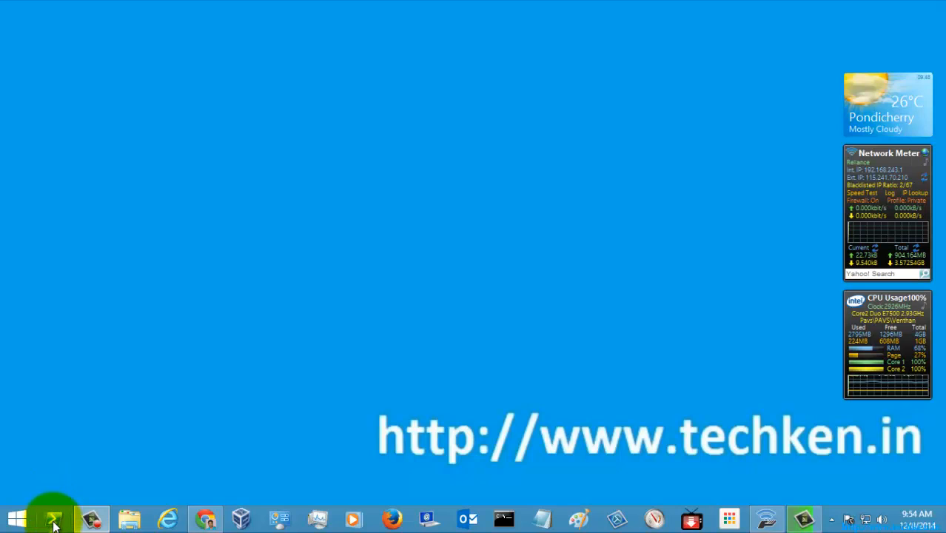
Launch a Windows PowerShell window from the taskbar
{"action": "left_click", "coordinate": [53, 518]}
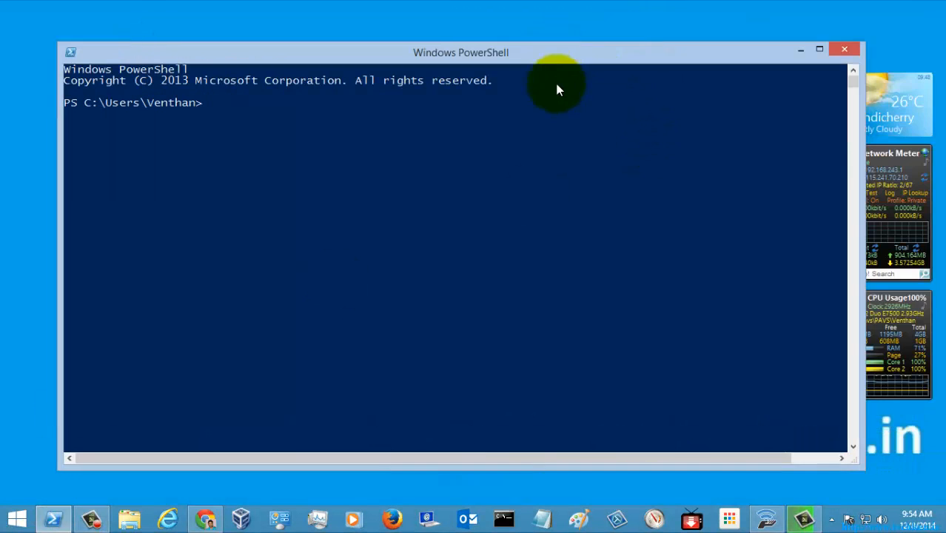
Enter get-help checkpoint-com and tab-complete it to get-help Checkpoint-Computer
{"action": "type", "text": "g"}
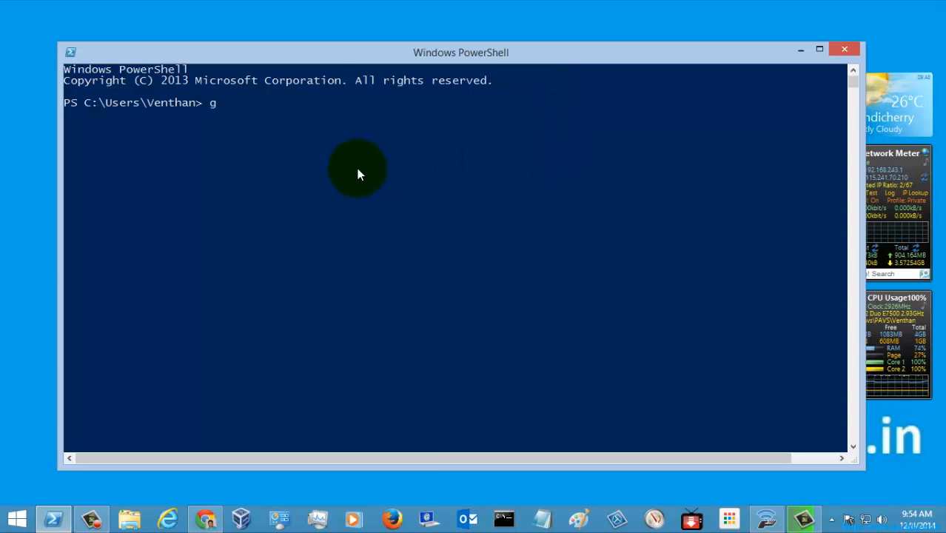
{"action": "type", "text": "et-he"}
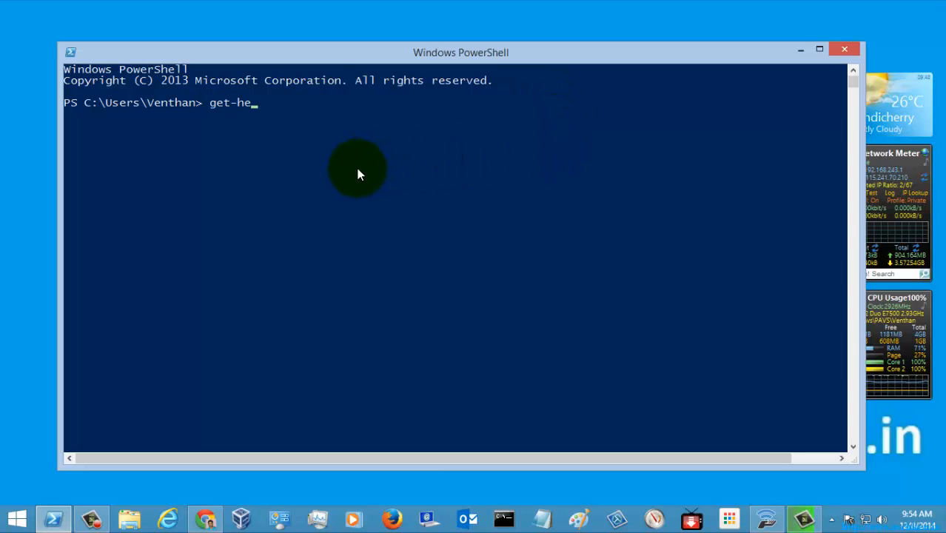
{"action": "type", "text": "lp"}
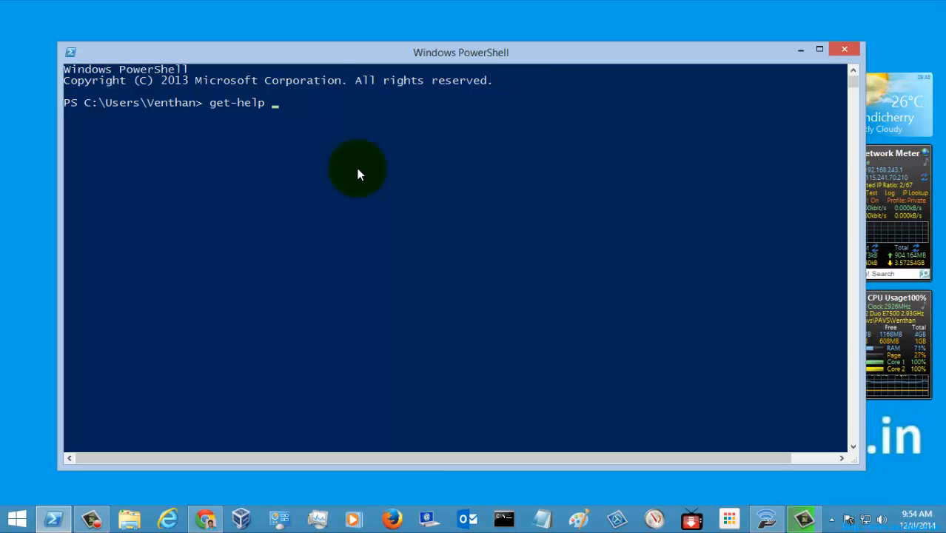
{"action": "type", "text": "checkpo"}
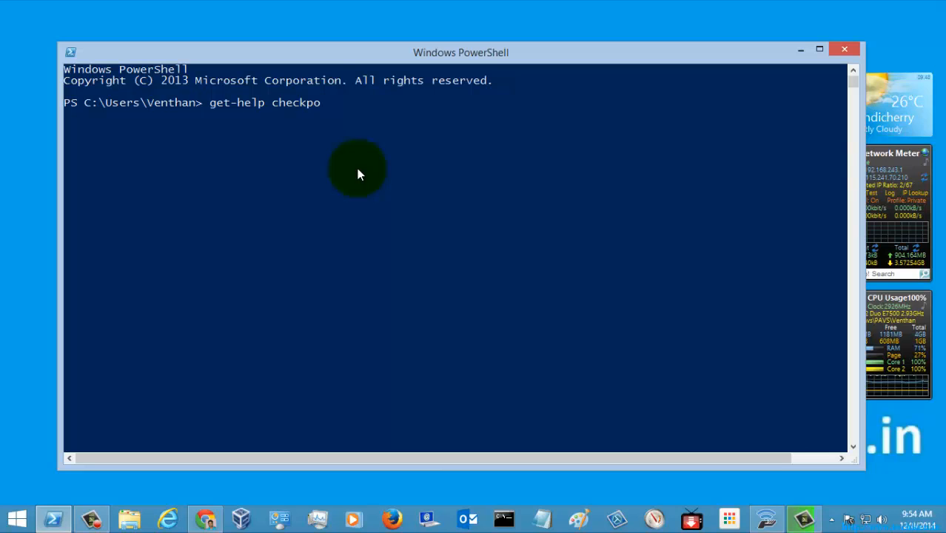
{"action": "type", "text": "int-com"}
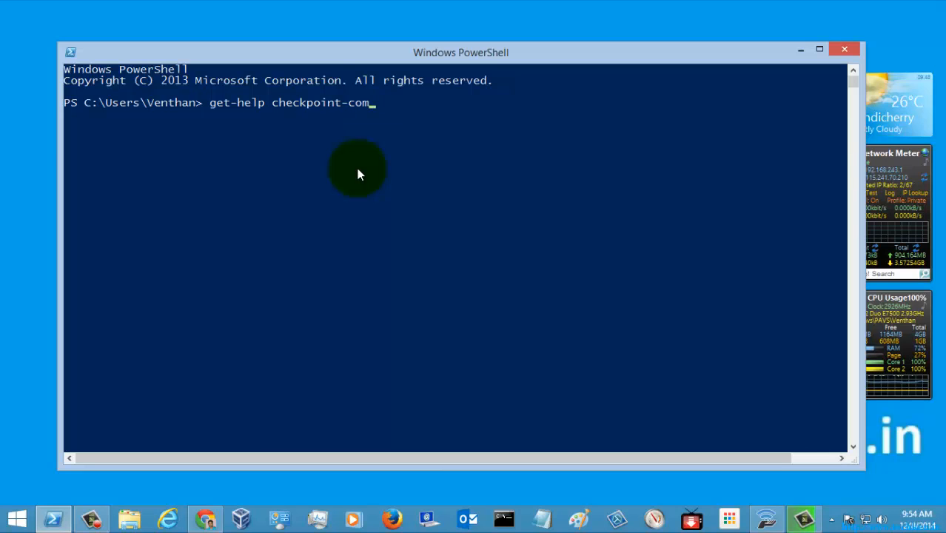
{"action": "key", "text": "Tab"}
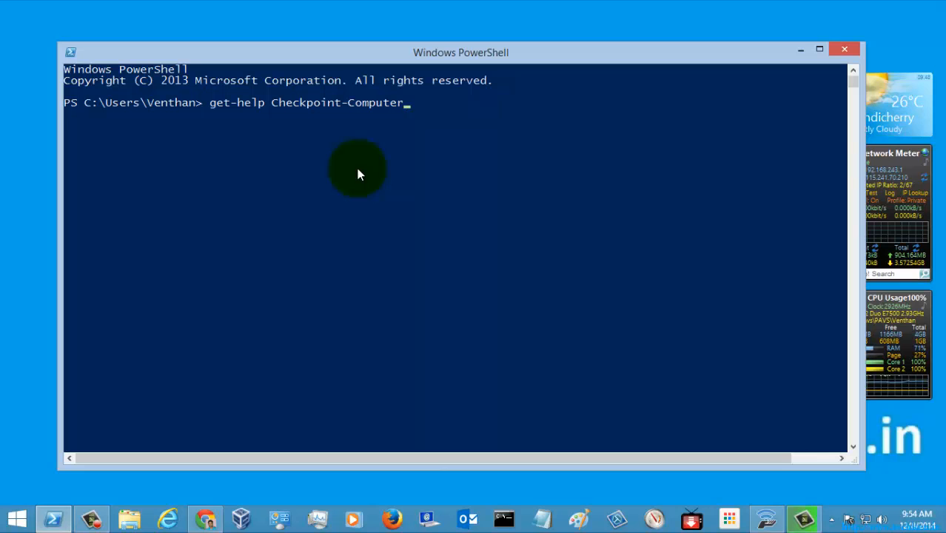
Run get-help Checkpoint-Computer and highlight the synopsis about creating a restore point
{"action": "key", "text": "Return"}
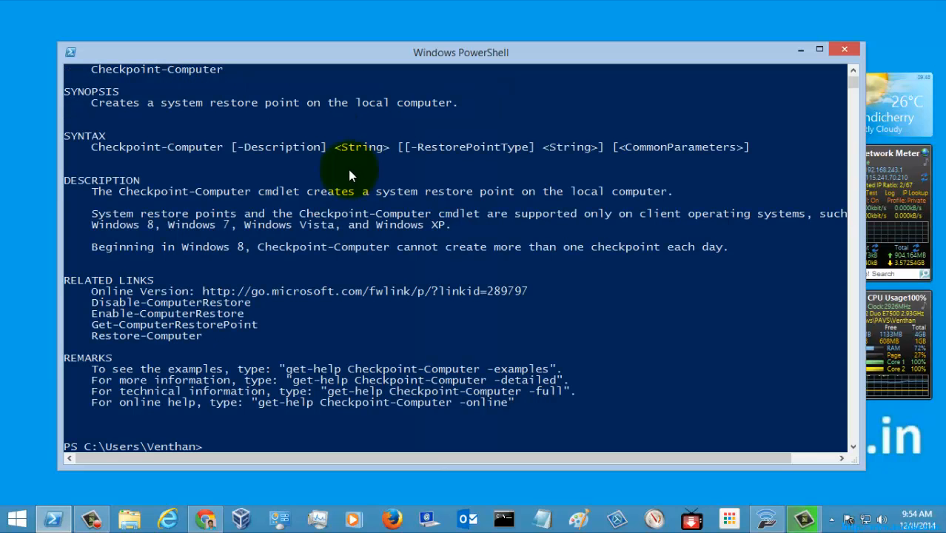
{"action": "scroll", "scroll_direction": "up", "scroll_amount": 3}
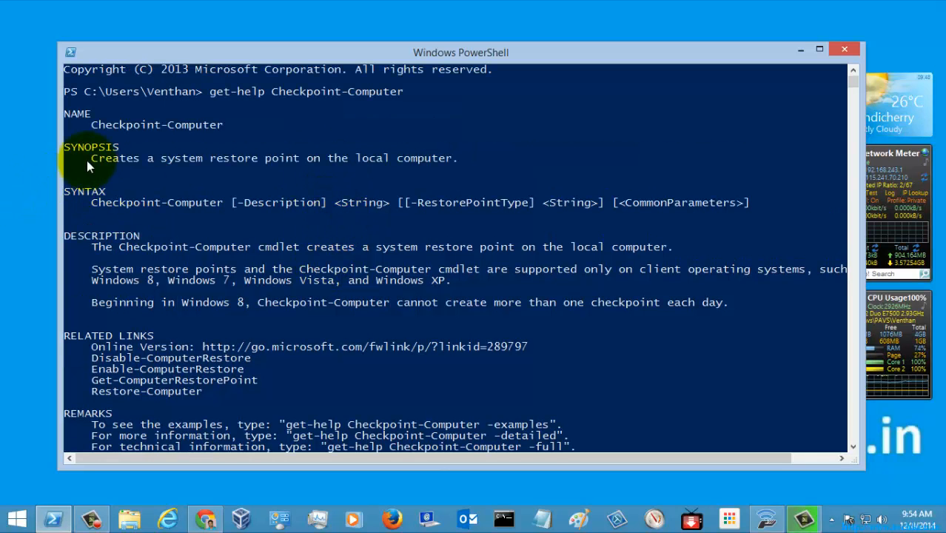
{"action": "left_click_drag", "start_coordinate": [92, 157], "coordinate": [412, 157]}
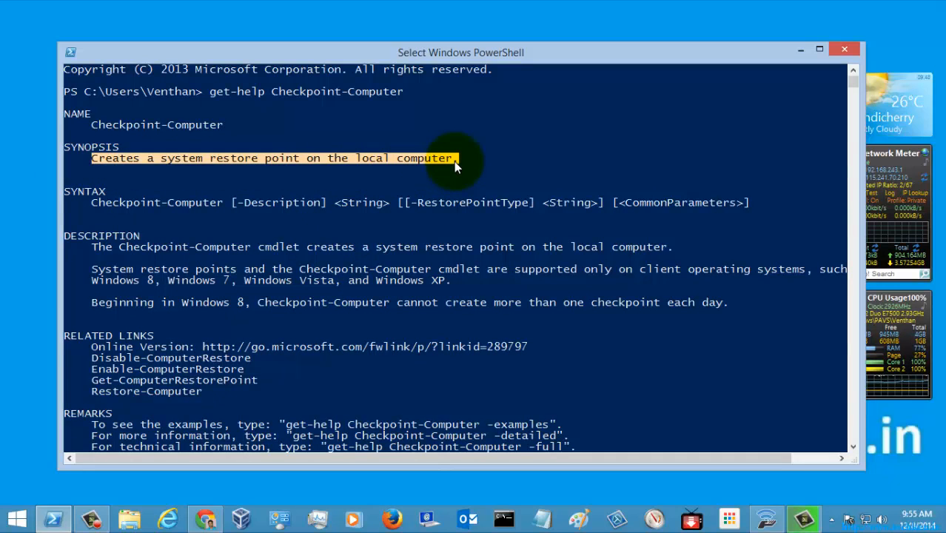
{"action": "mouse_move", "coordinate": [148, 213]}
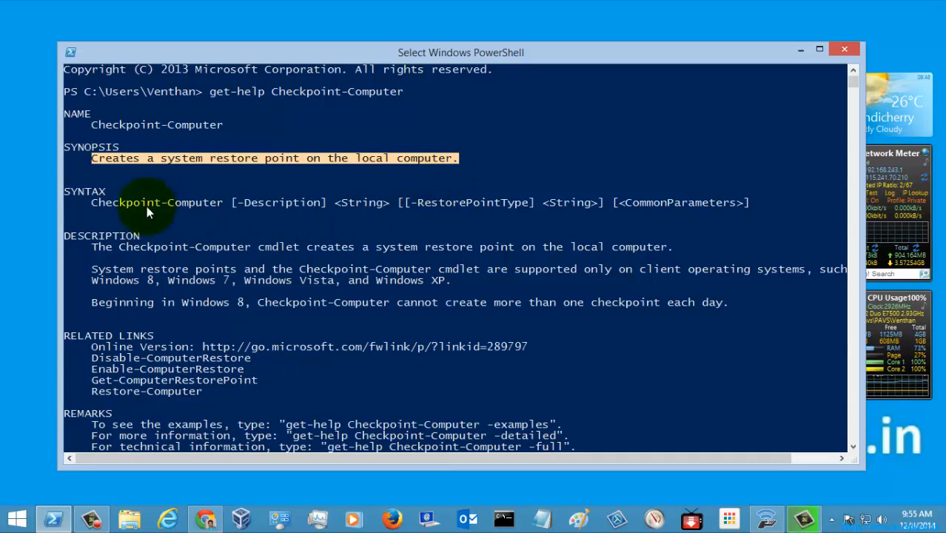
{"action": "mouse_move", "coordinate": [185, 244]}
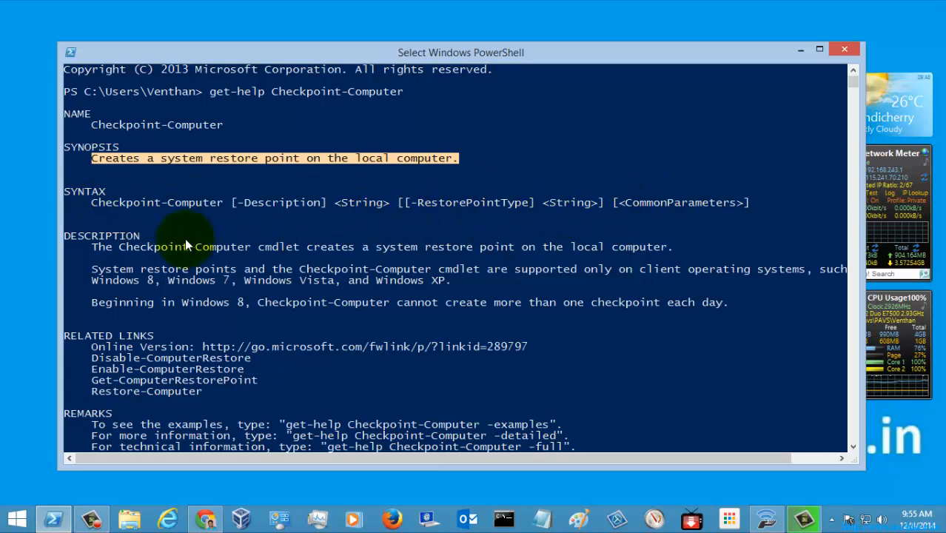
{"action": "scroll", "scroll_direction": "down", "scroll_amount": 3}
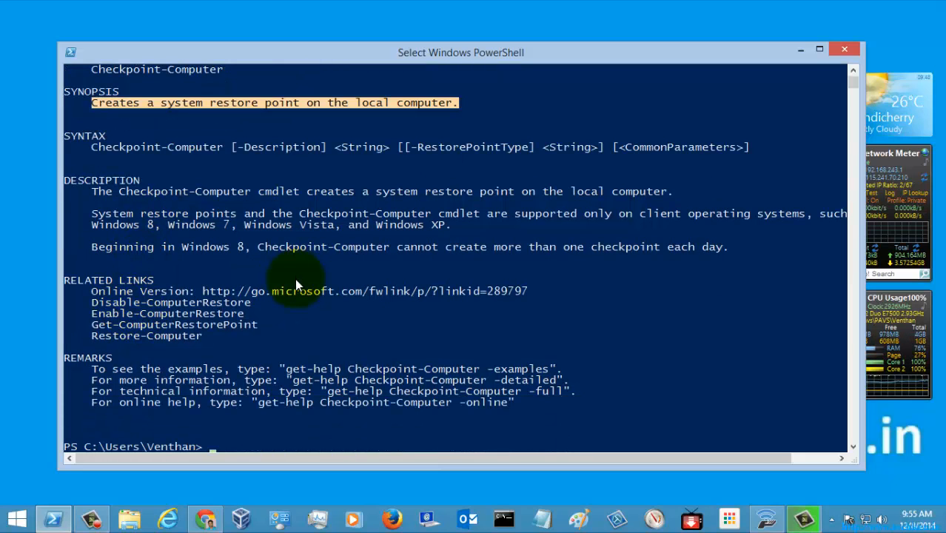
{"action": "mouse_move", "coordinate": [275, 274]}
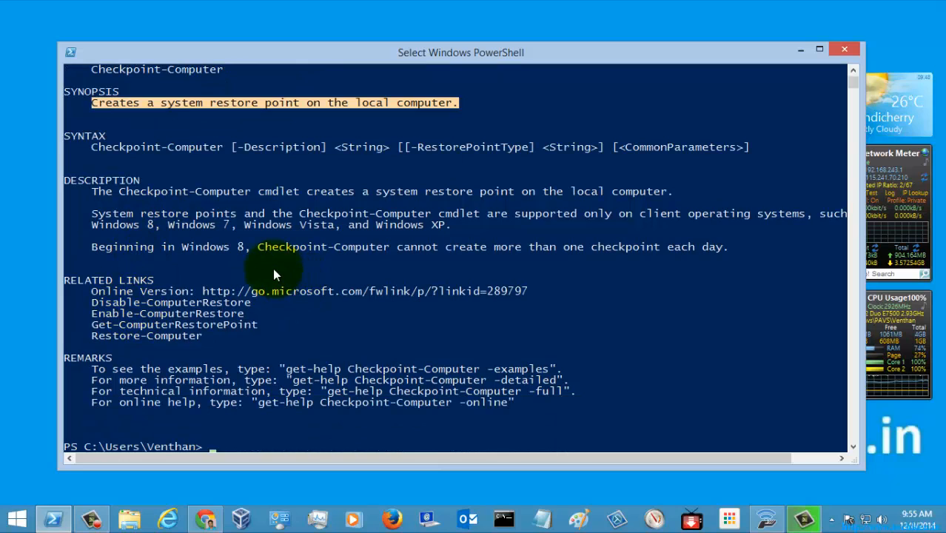
{"action": "mouse_move", "coordinate": [134, 249]}
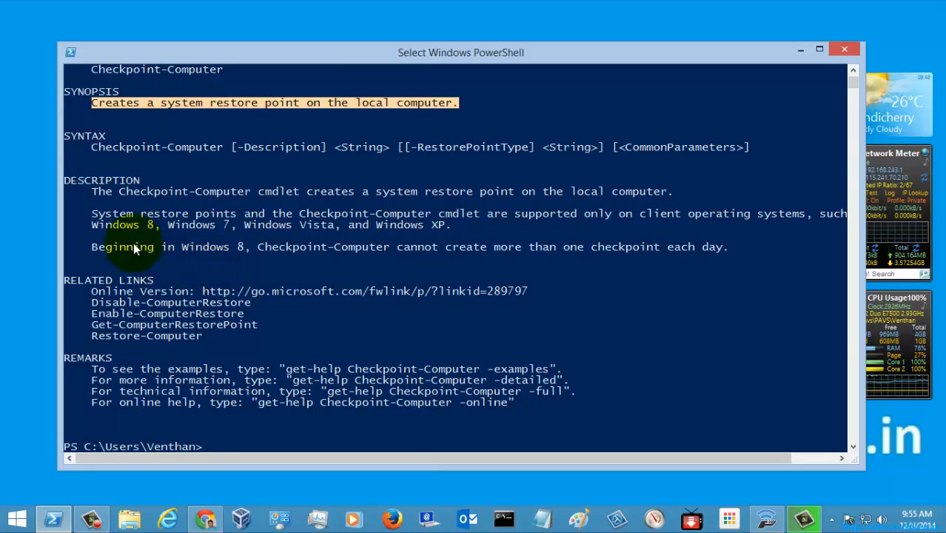
{"action": "left_click_drag", "start_coordinate": [136, 249], "coordinate": [244, 225]}
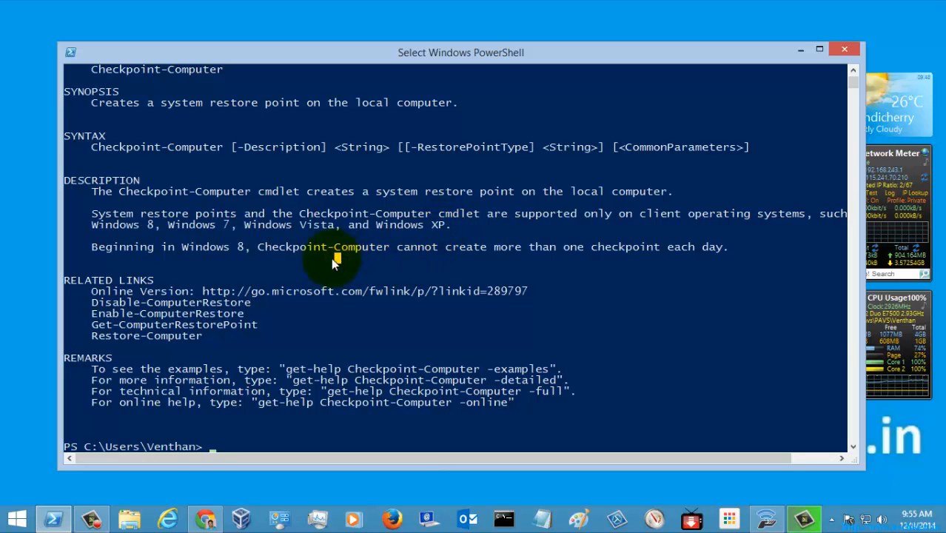
{"action": "mouse_move", "coordinate": [255, 254]}
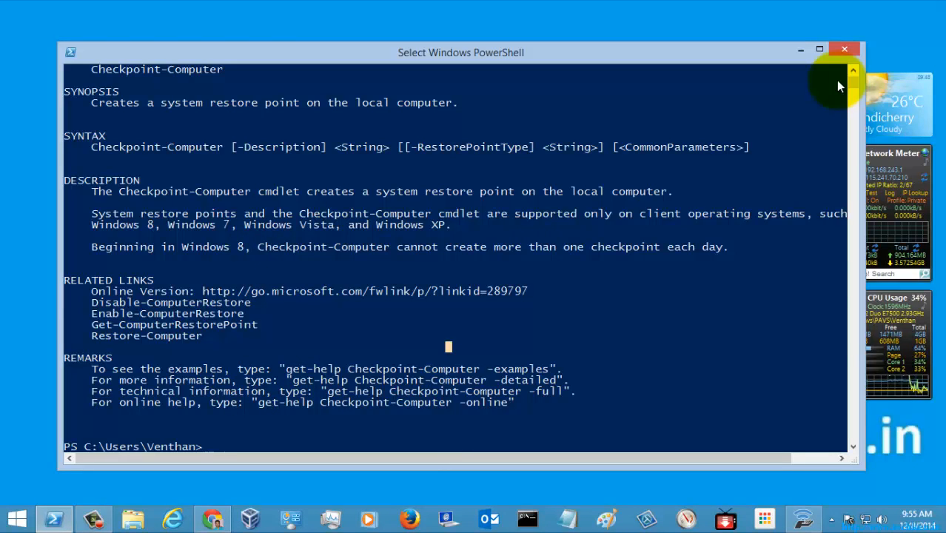
Enter get-help Checkpoint-Computer -online to open its TechNet page
{"action": "type", "text": "get-help Checkpoint-Computer"}
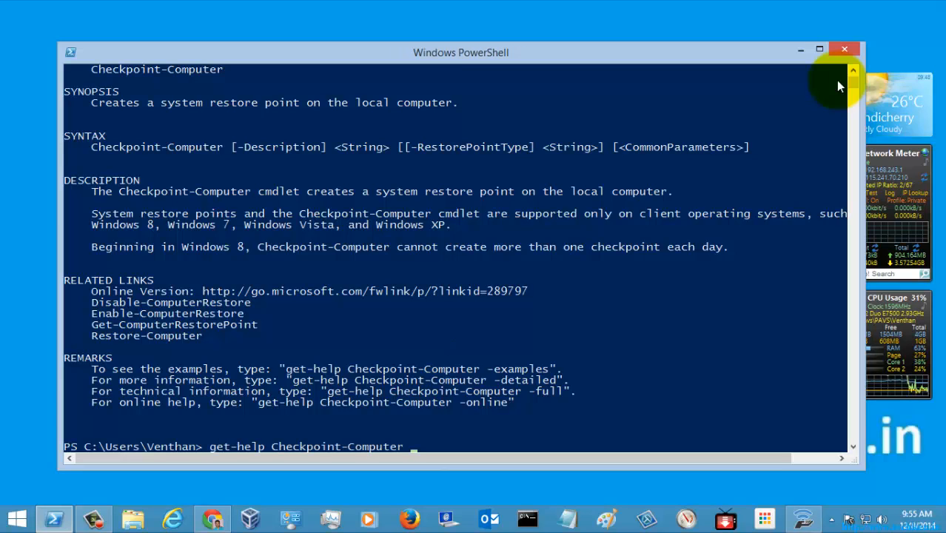
{"action": "type", "text": "-o"}
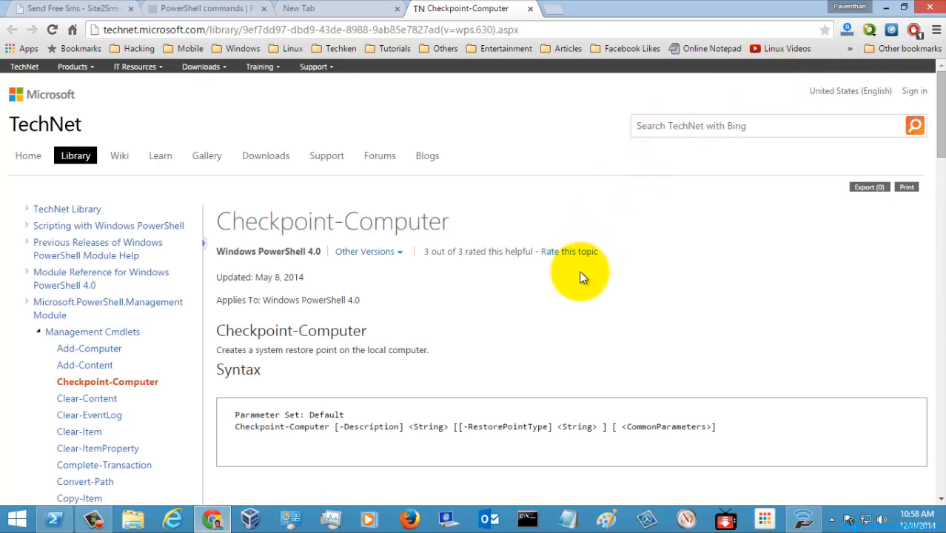
{"action": "mouse_move", "coordinate": [533, 314]}
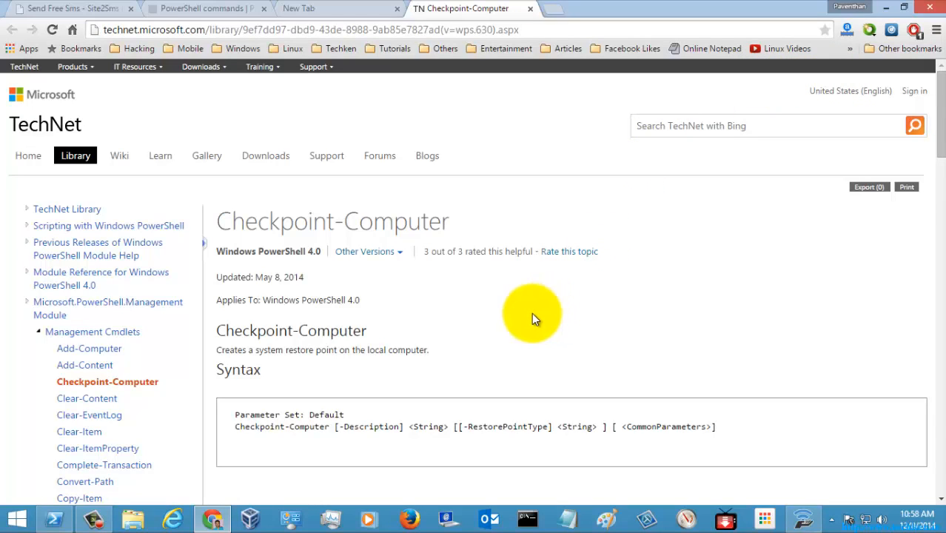
Highlight the first valid -RestorePointType value and scroll down to the Examples section
{"action": "scroll", "scroll_direction": "down", "scroll_amount": 3}
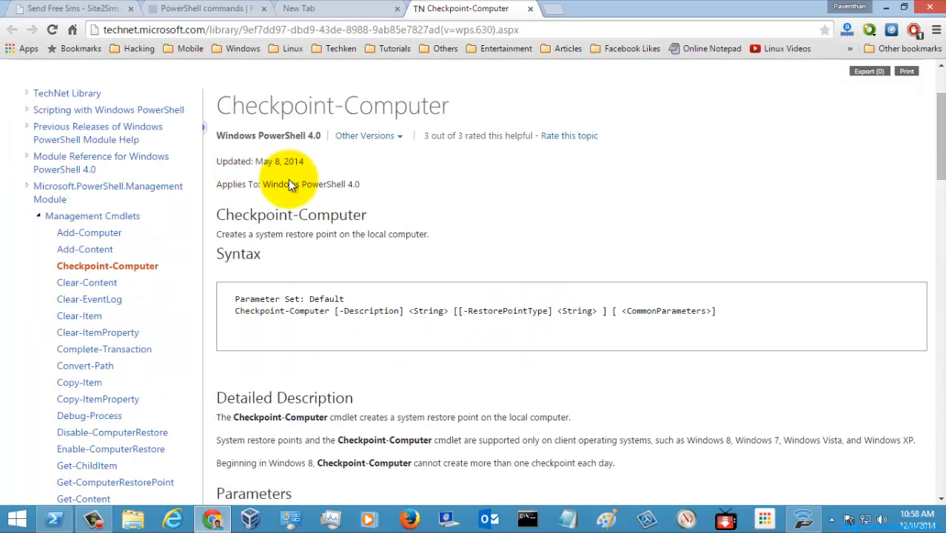
{"action": "scroll", "scroll_direction": "down", "scroll_amount": 3}
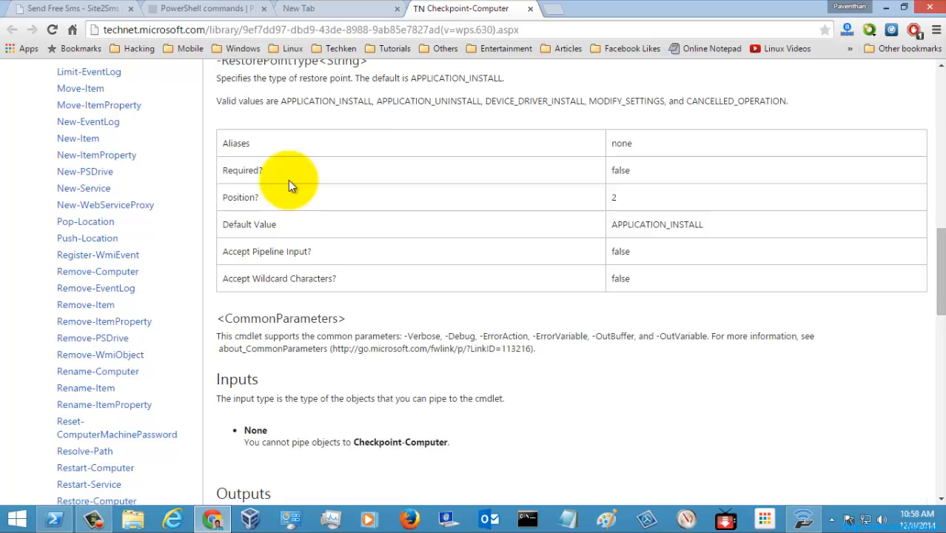
{"action": "scroll", "scroll_direction": "up", "scroll_amount": 3}
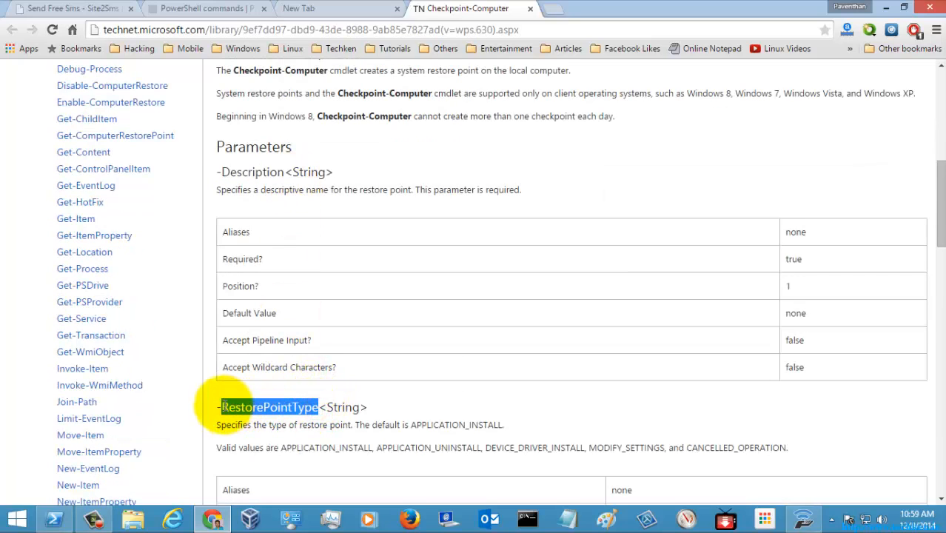
{"action": "mouse_move", "coordinate": [284, 452]}
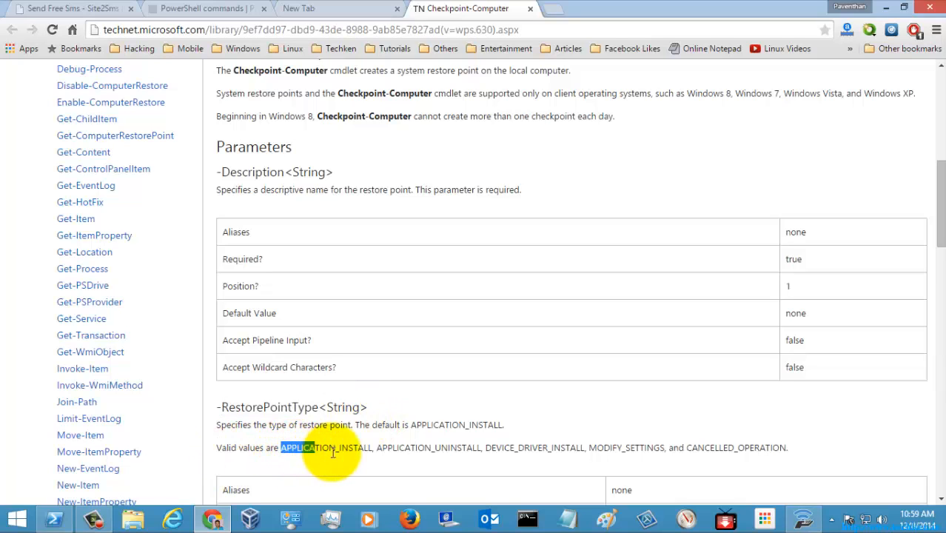
{"action": "double_click", "coordinate": [327, 447]}
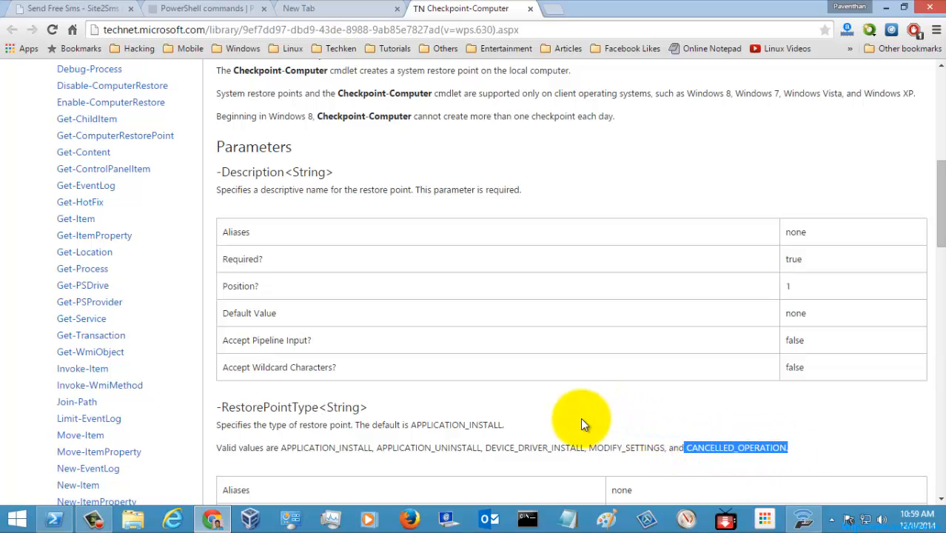
{"action": "mouse_move", "coordinate": [293, 407]}
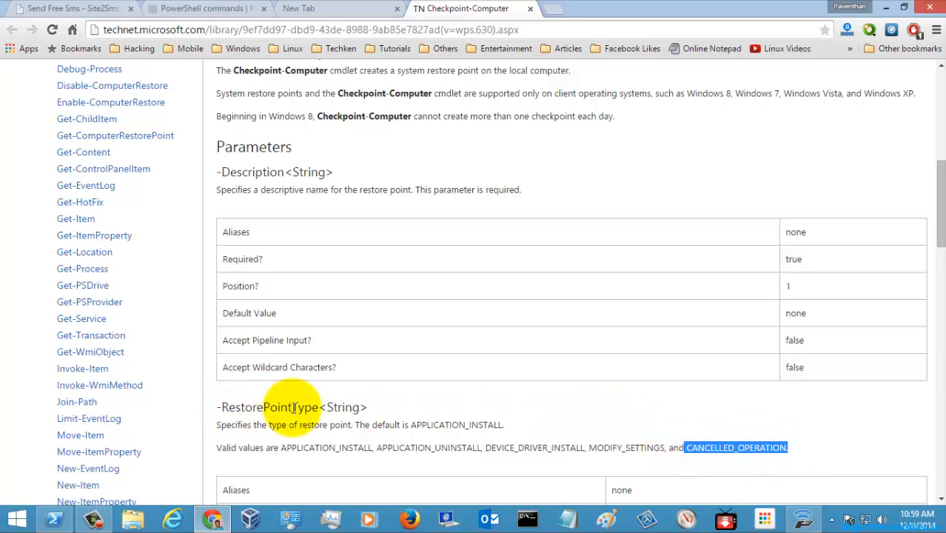
{"action": "scroll", "scroll_direction": "down", "scroll_amount": 3}
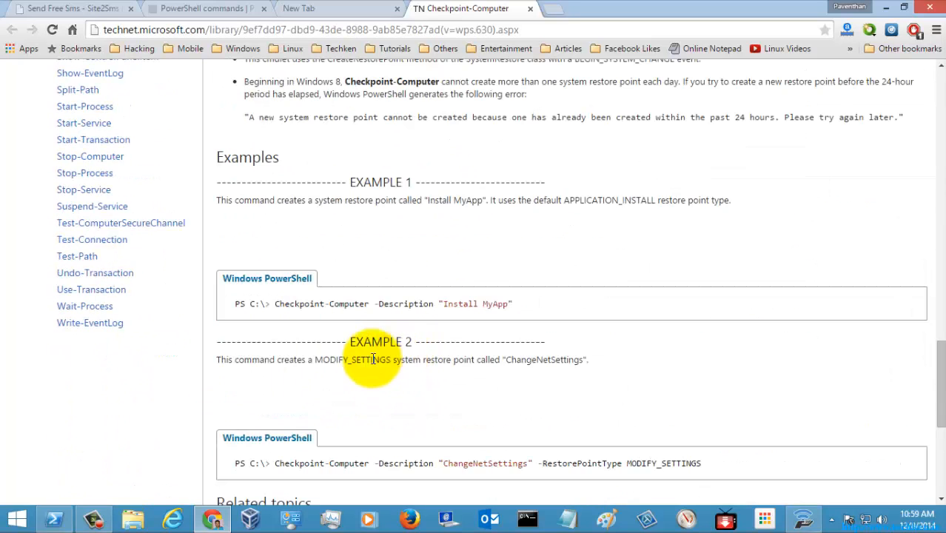
{"action": "scroll", "scroll_direction": "down", "scroll_amount": 3}
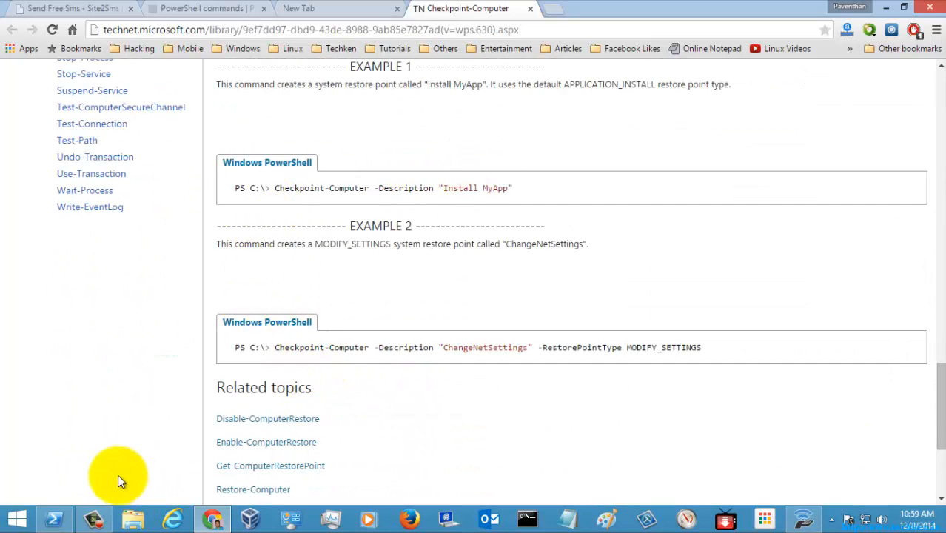
Return to the PowerShell console and clear it
{"action": "left_click", "coordinate": [53, 518]}
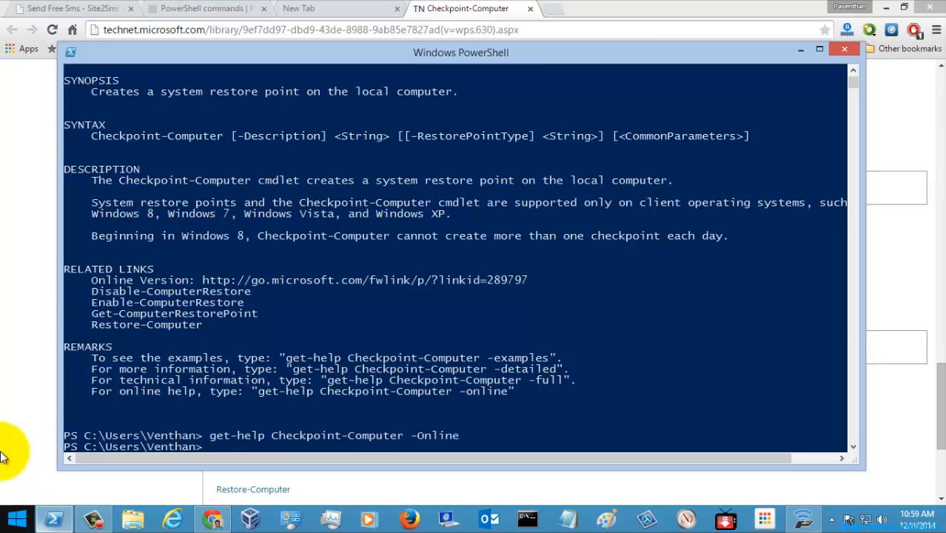
{"action": "type", "text": "clear"}
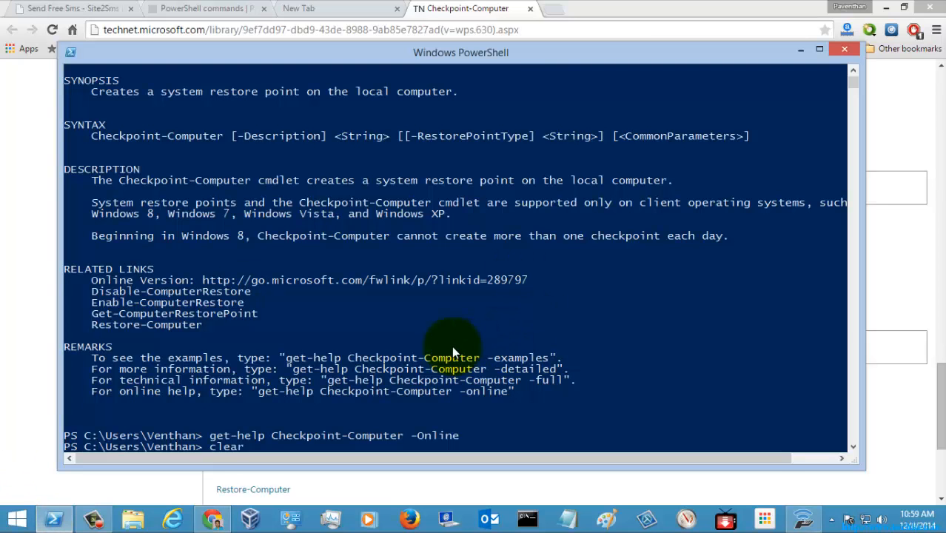
{"action": "key", "text": "Return"}
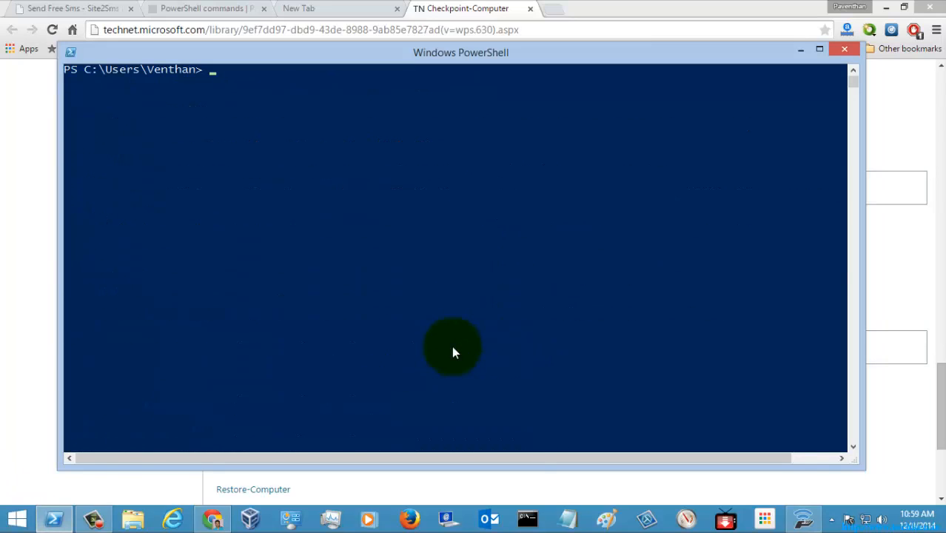
Run Checkpoint-Computer -Description "Test Restore Point", which fails with Access denied
{"action": "type", "text": "ch"}
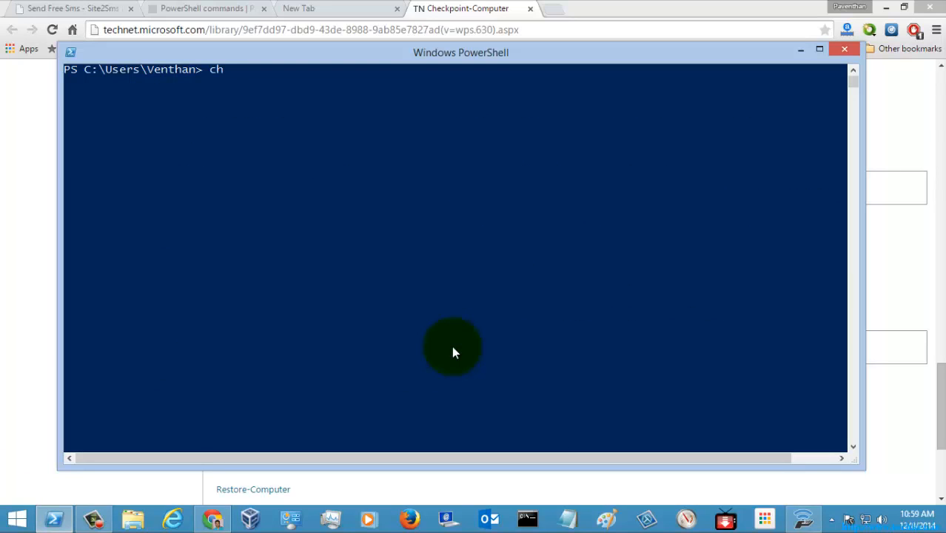
{"action": "type", "text": "eckpoi"}
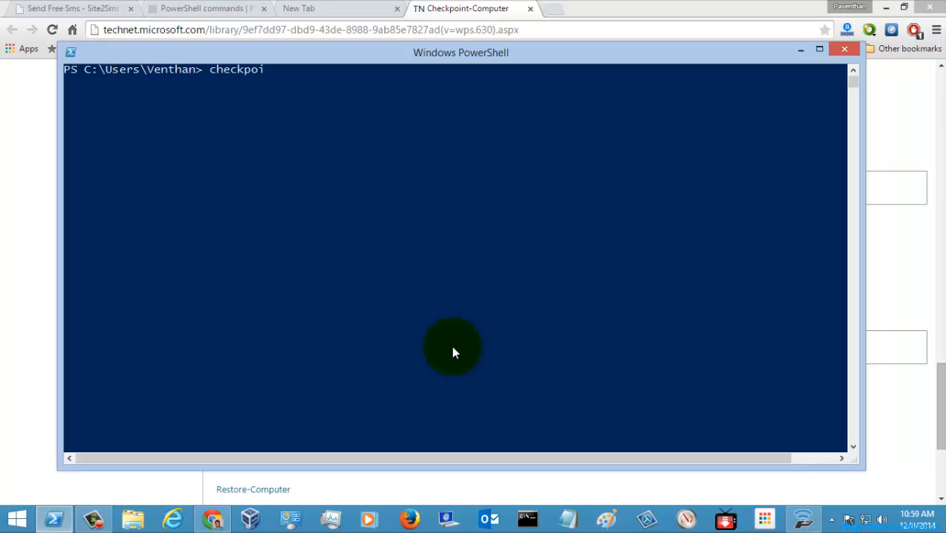
{"action": "type", "text": "nt-c"}
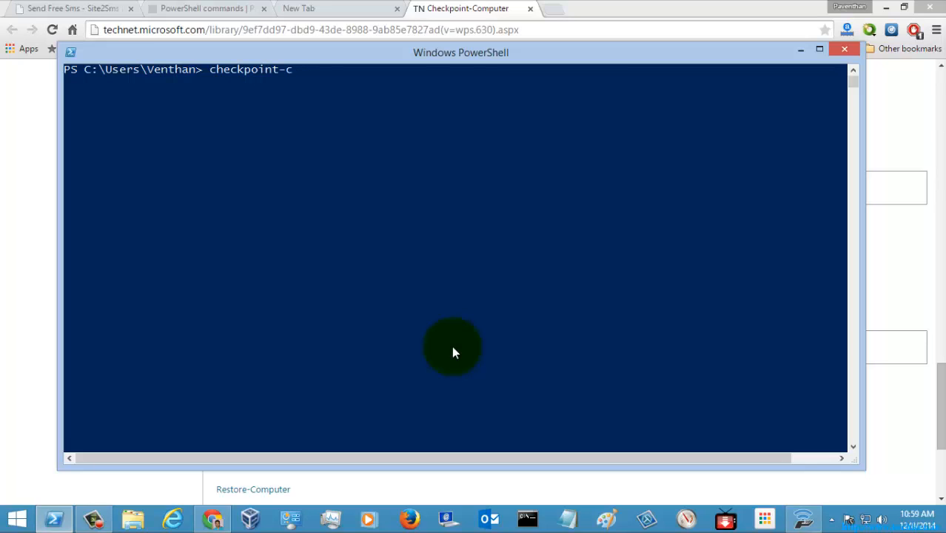
{"action": "type", "text": "omputer"}
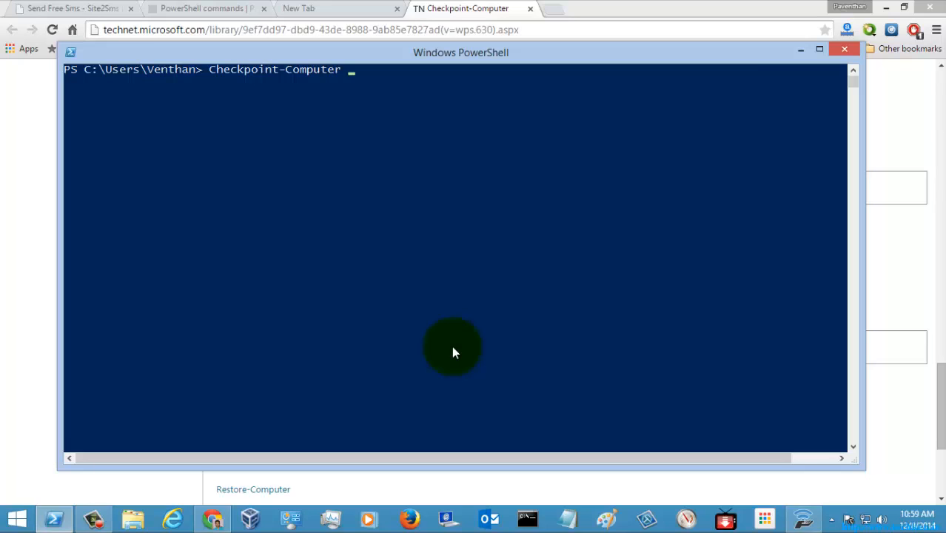
{"action": "type", "text": "-Description"}
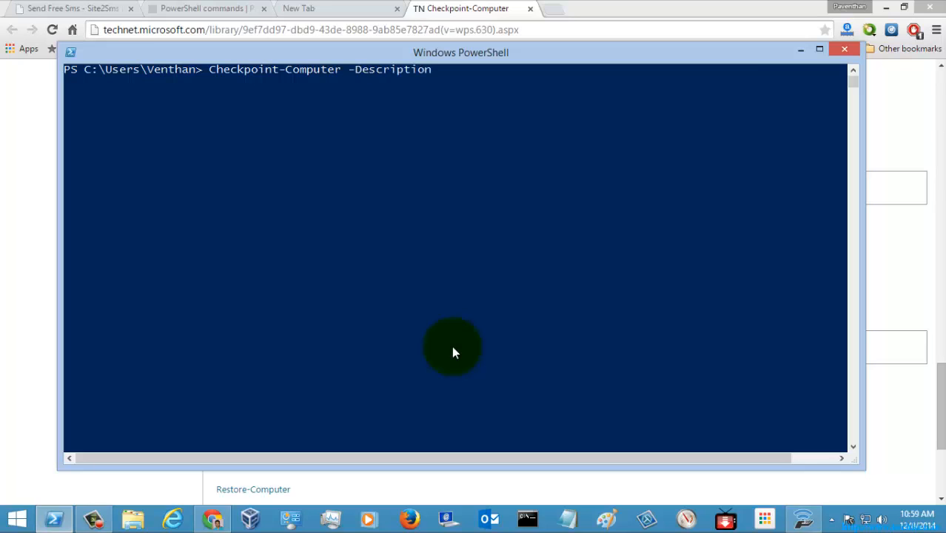
{"action": "type", "text": "\"\""}
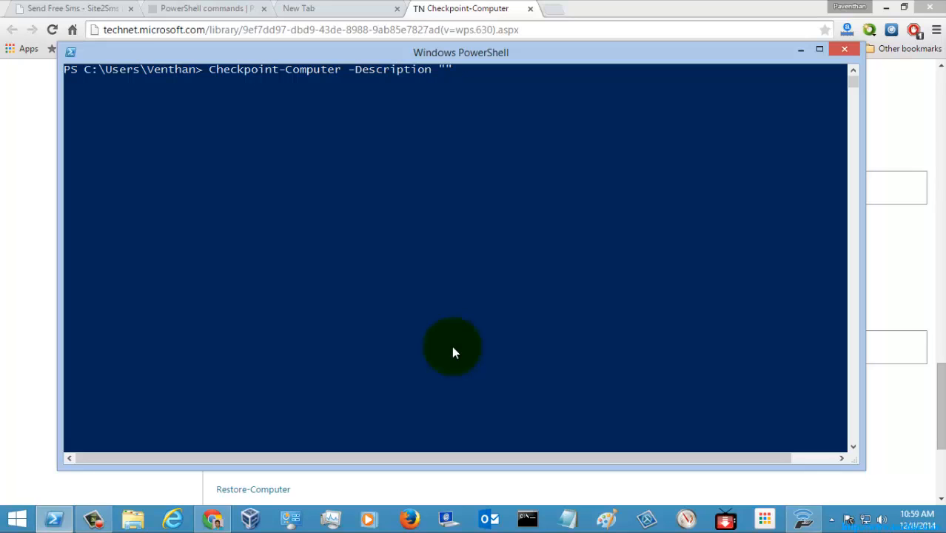
{"action": "type", "text": "Test"}
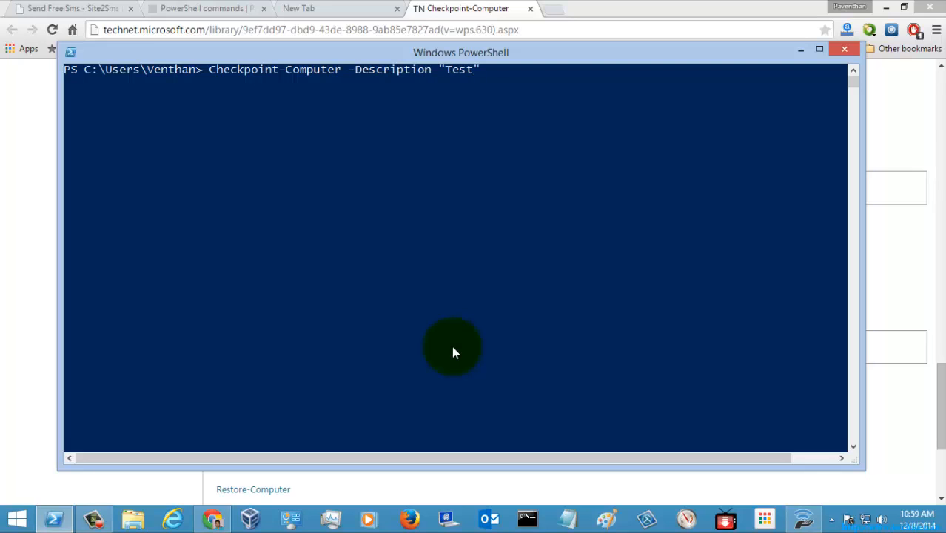
{"action": "type", "text": "Restore"}
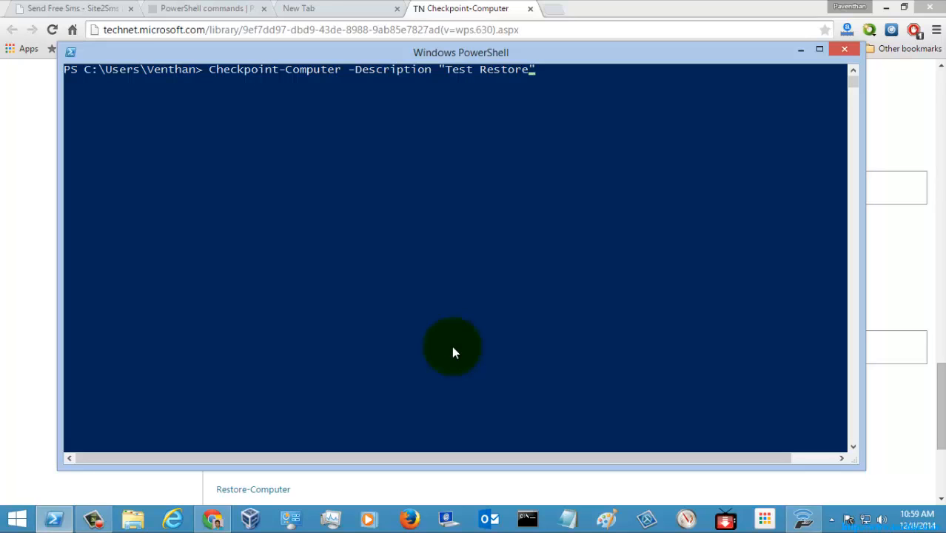
{"action": "type", "text": "Point"}
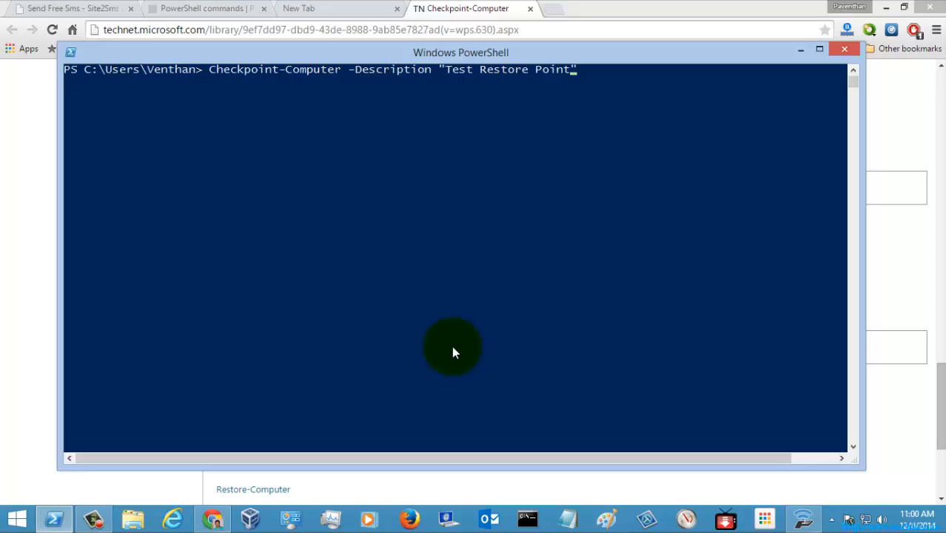
{"action": "key", "text": "Return"}
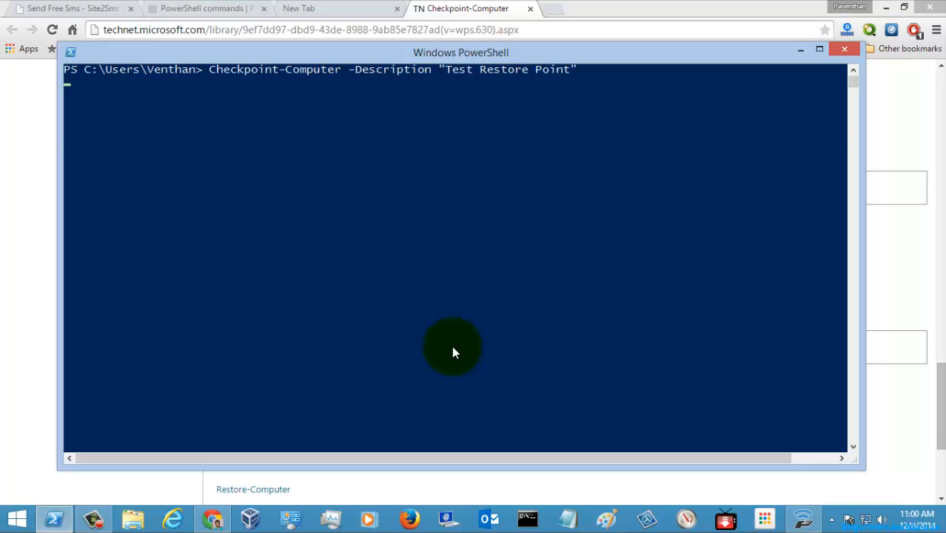
{"action": "key", "text": "Return"}
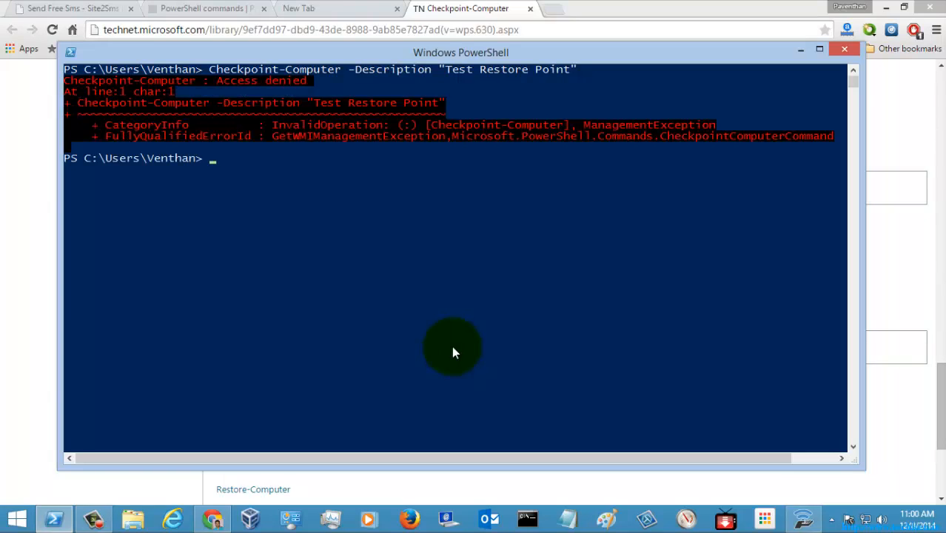
{"action": "mouse_move", "coordinate": [333, 235]}
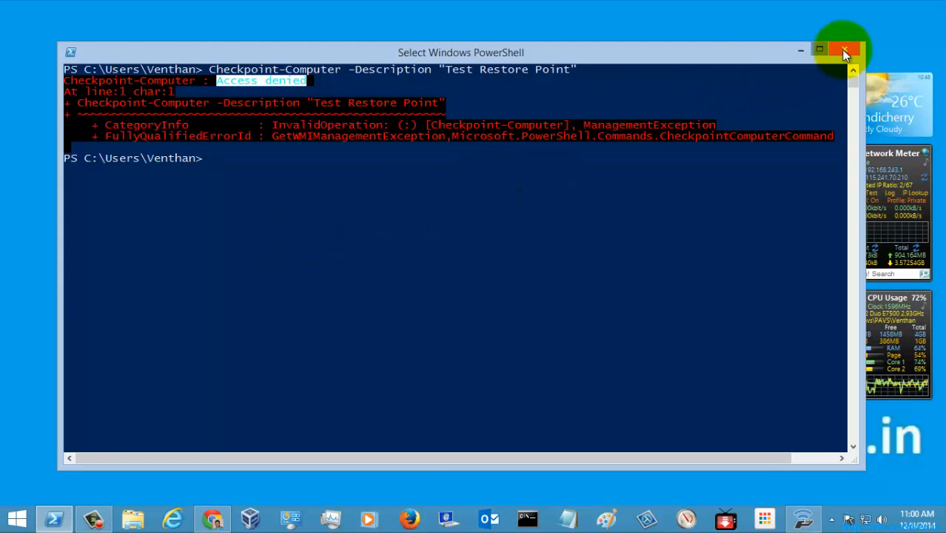
Close the console and relaunch PowerShell as administrator
{"action": "left_click", "coordinate": [843, 51]}
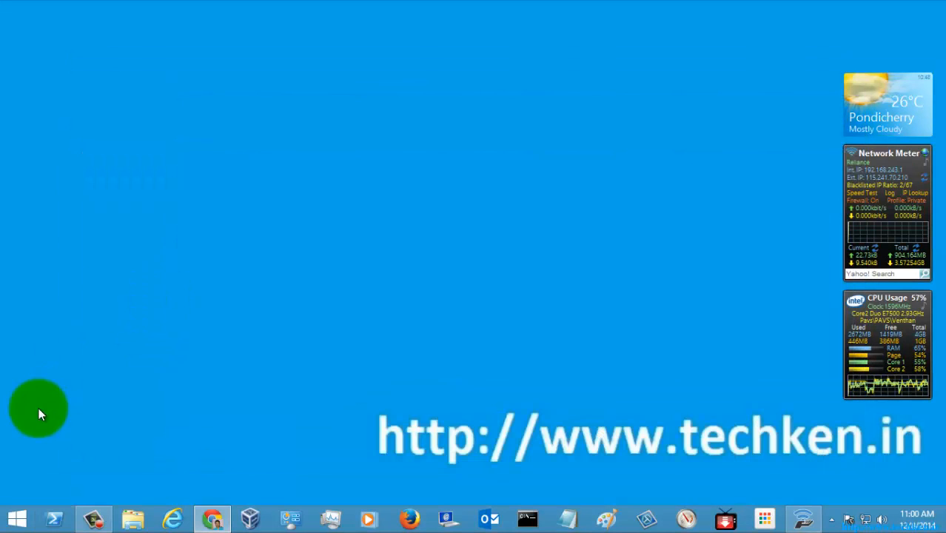
{"action": "right_click", "coordinate": [54, 518]}
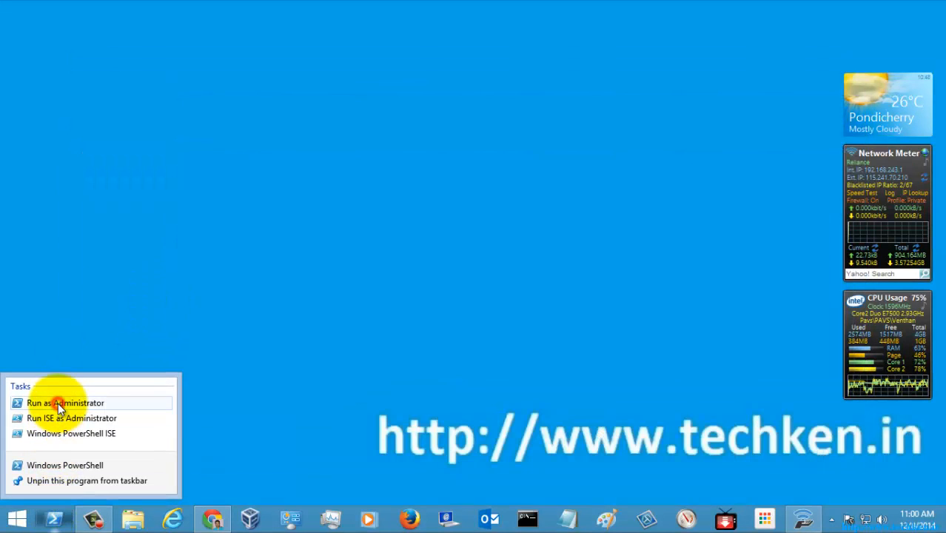
{"action": "left_click", "coordinate": [65, 402]}
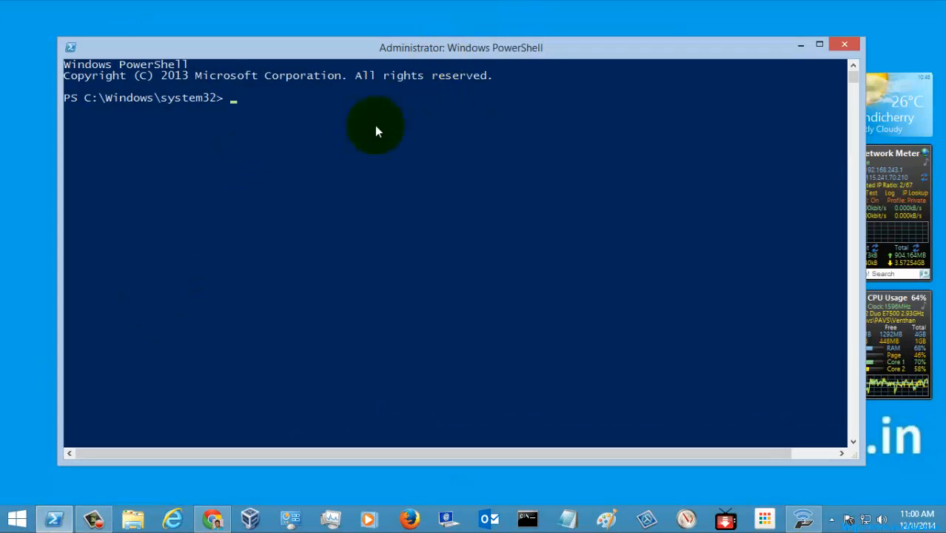
Run Checkpoint-Computer -Description "Test Restore Point", refused as one was created within 24 hours
{"action": "type", "text": "check"}
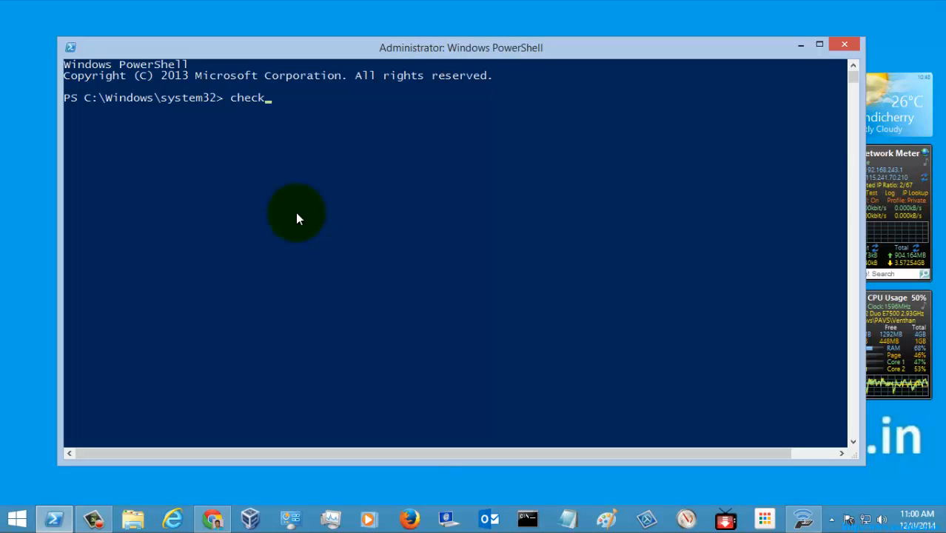
{"action": "type", "text": "point"}
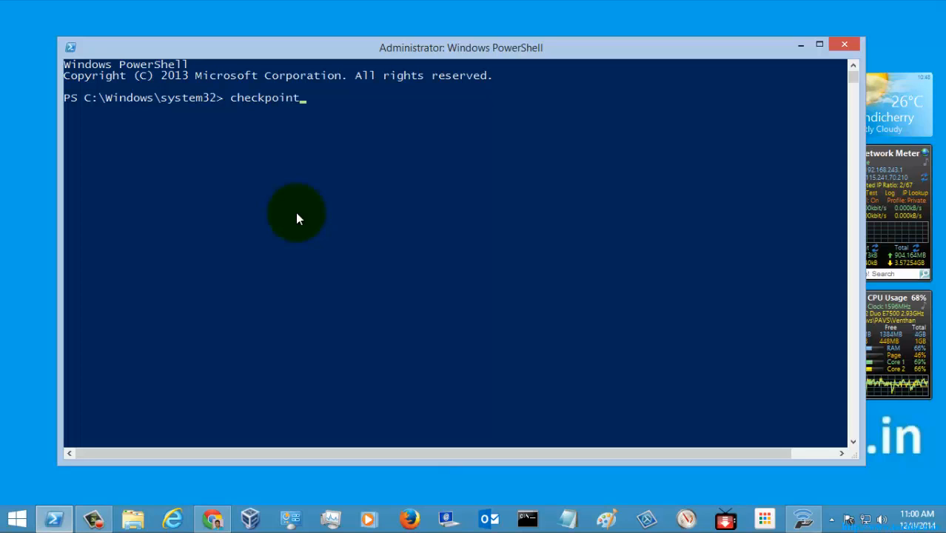
{"action": "type", "text": "-Computer"}
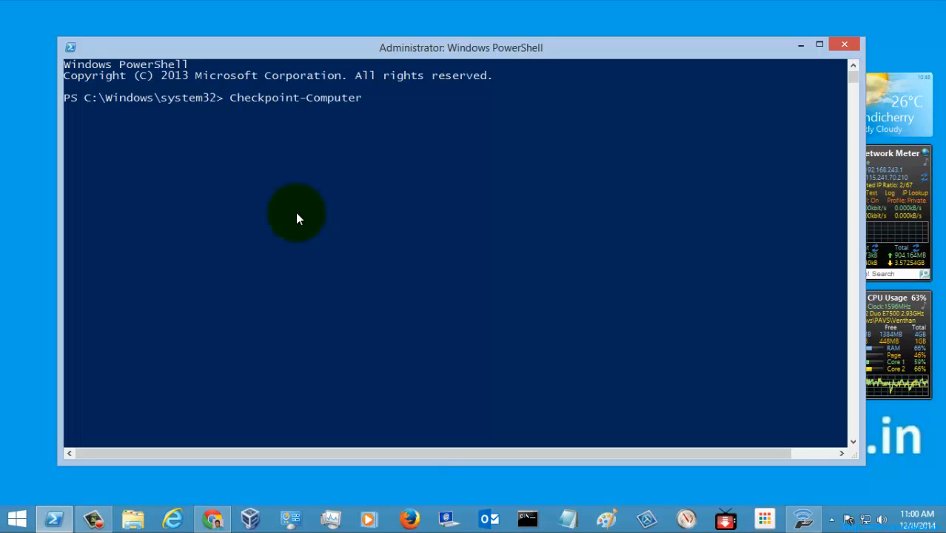
{"action": "type", "text": "-de"}
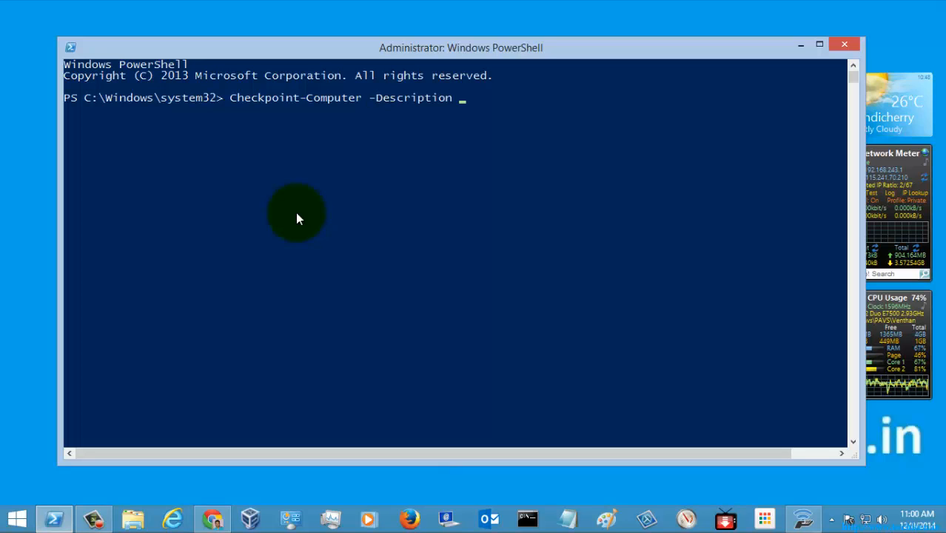
{"action": "type", "text": "\"T"}
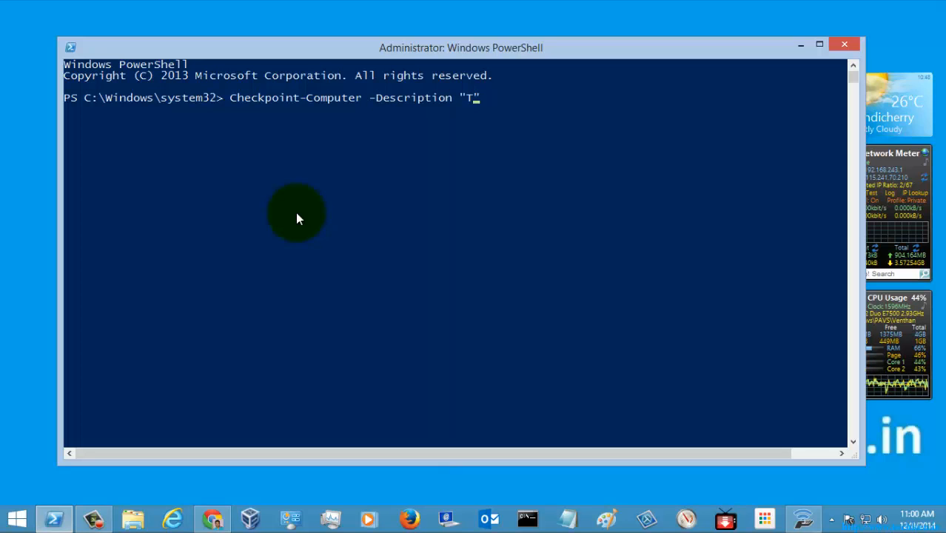
{"action": "type", "text": "est Re"}
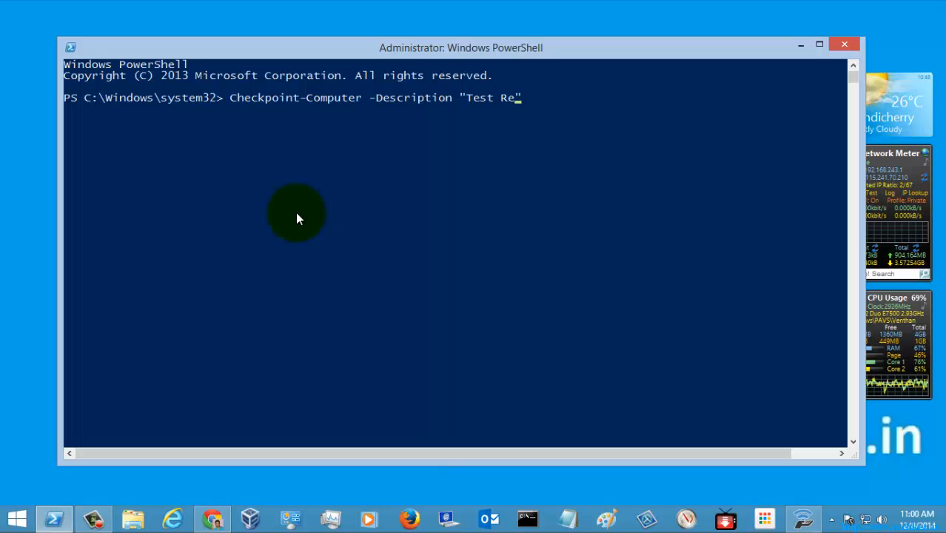
{"action": "type", "text": "store P"}
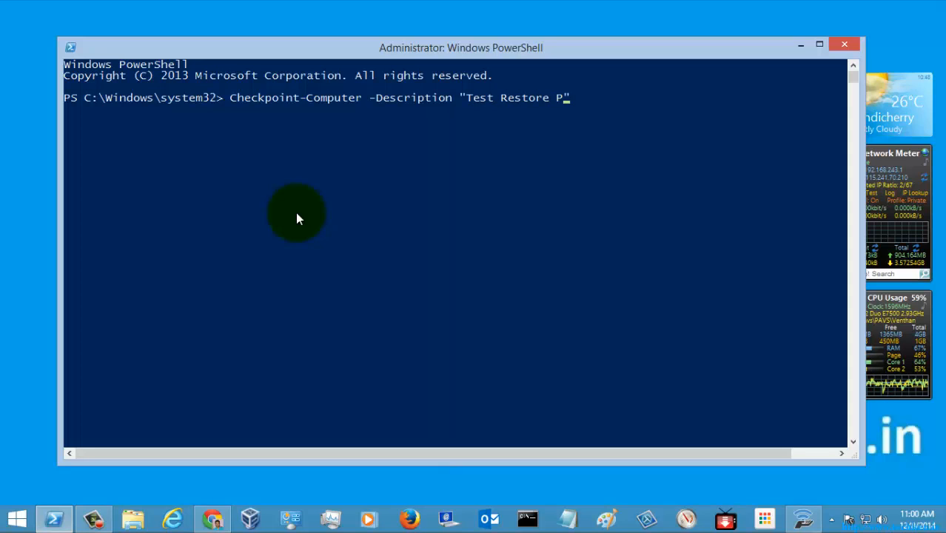
{"action": "type", "text": "oint\""}
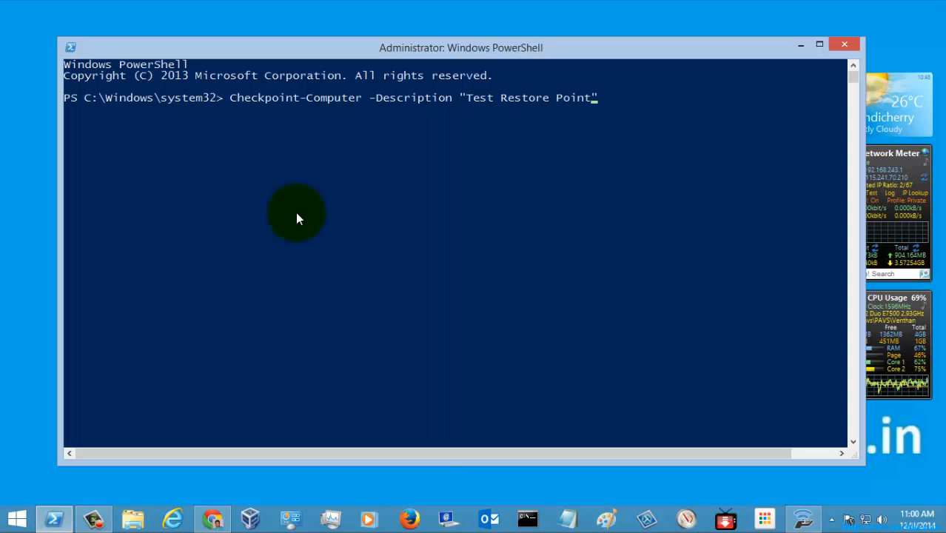
{"action": "key", "text": "Return"}
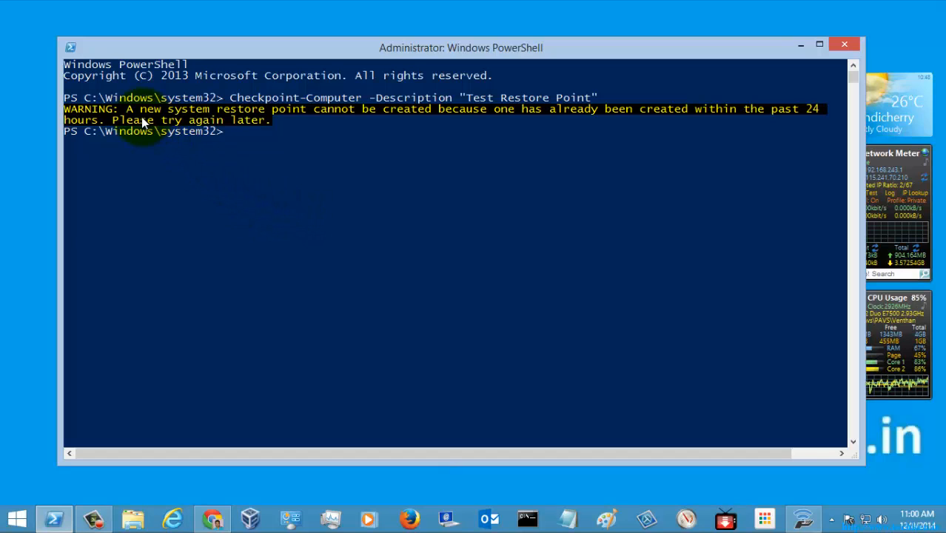
{"action": "mouse_move", "coordinate": [713, 139]}
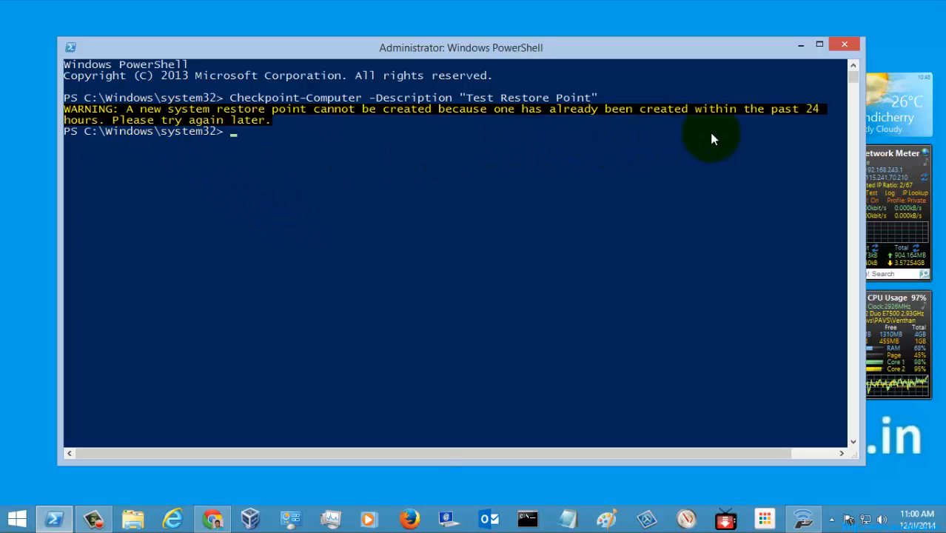
{"action": "mouse_move", "coordinate": [269, 200]}
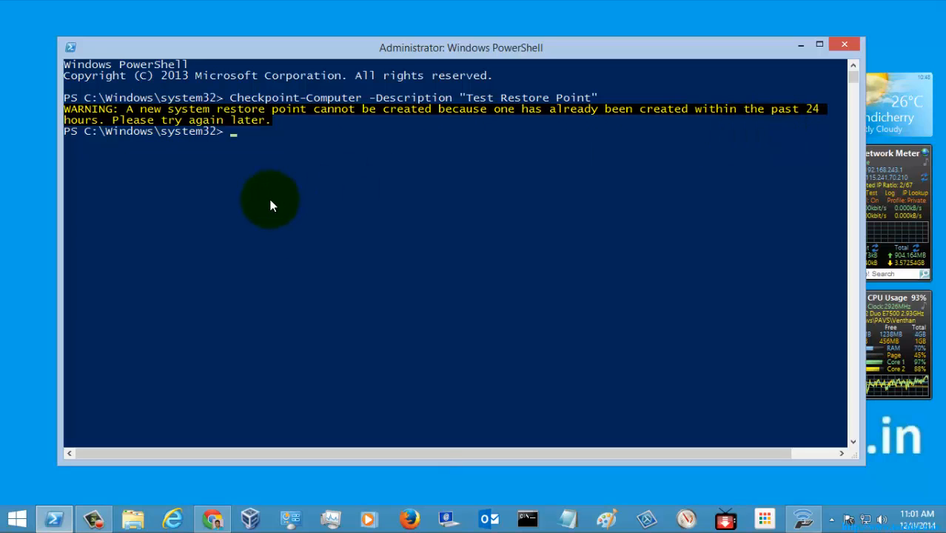
Enter rstrui at the elevated prompt without running it
{"action": "type", "text": "rst"}
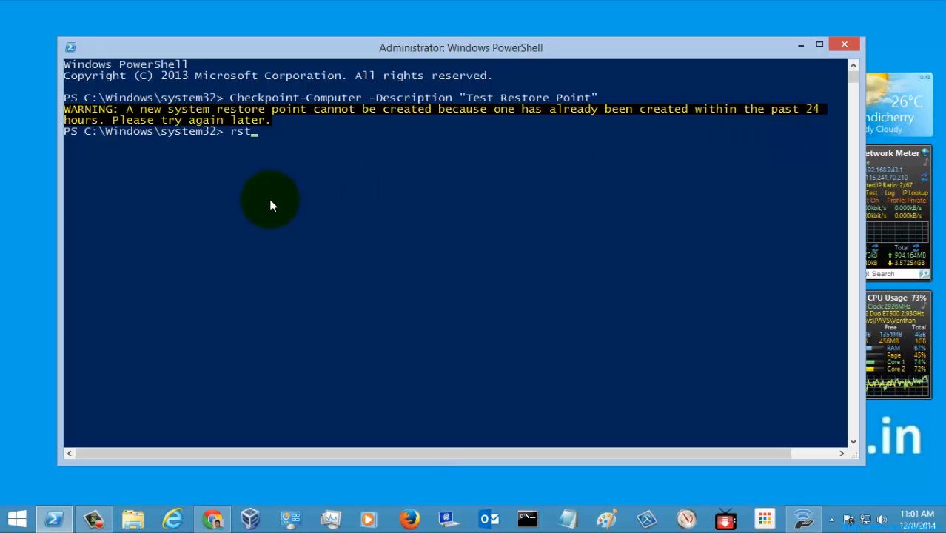
{"action": "type", "text": "ui"}
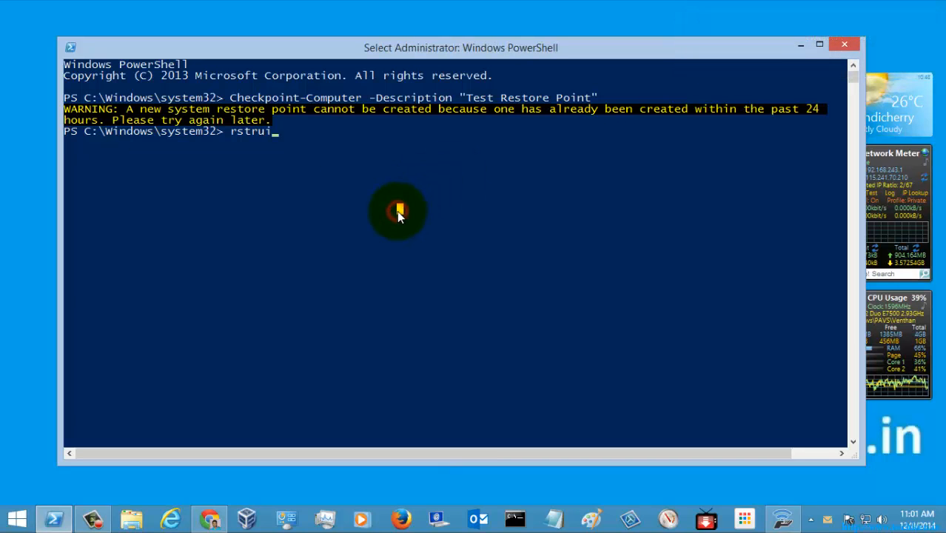
View the existing restore point in System Restore, cancel, and add -RestorePointType to the command
{"action": "key", "text": "Return"}
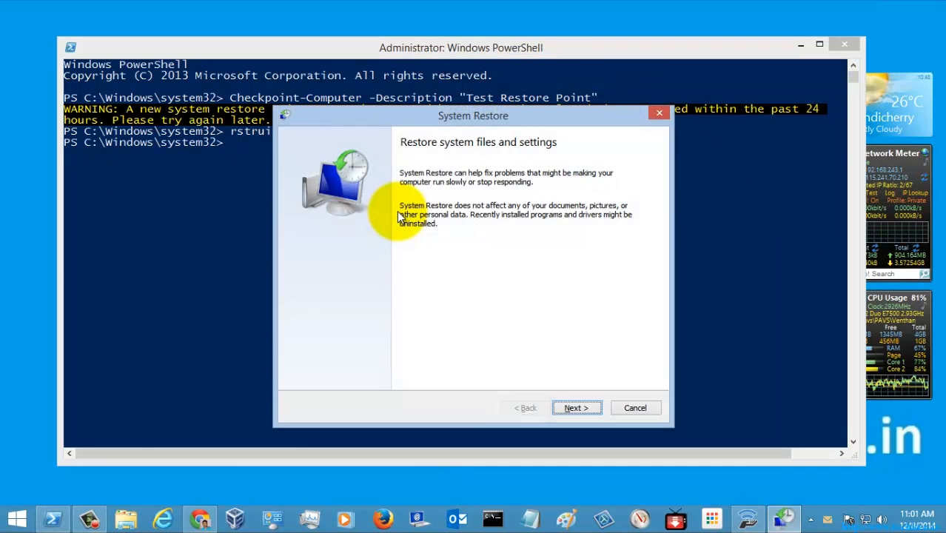
{"action": "left_click", "coordinate": [575, 408]}
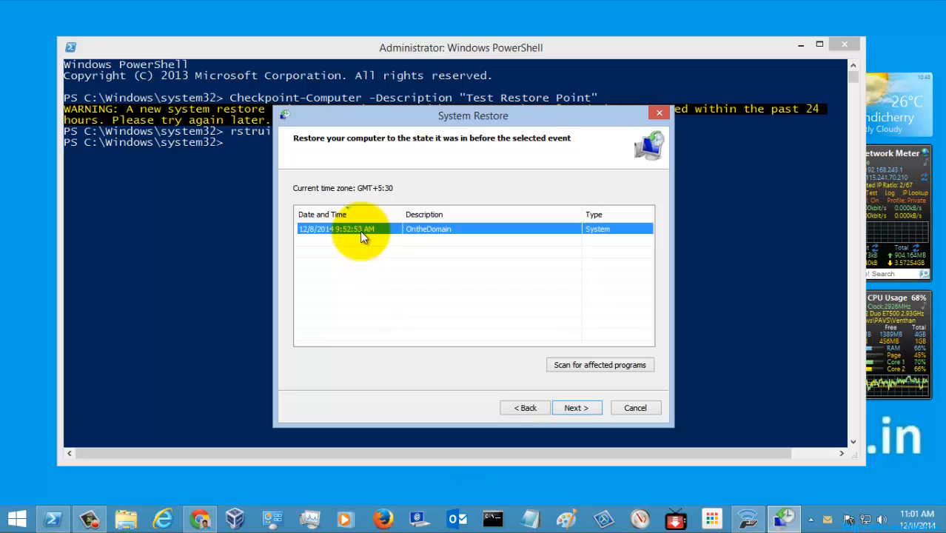
{"action": "mouse_move", "coordinate": [484, 383]}
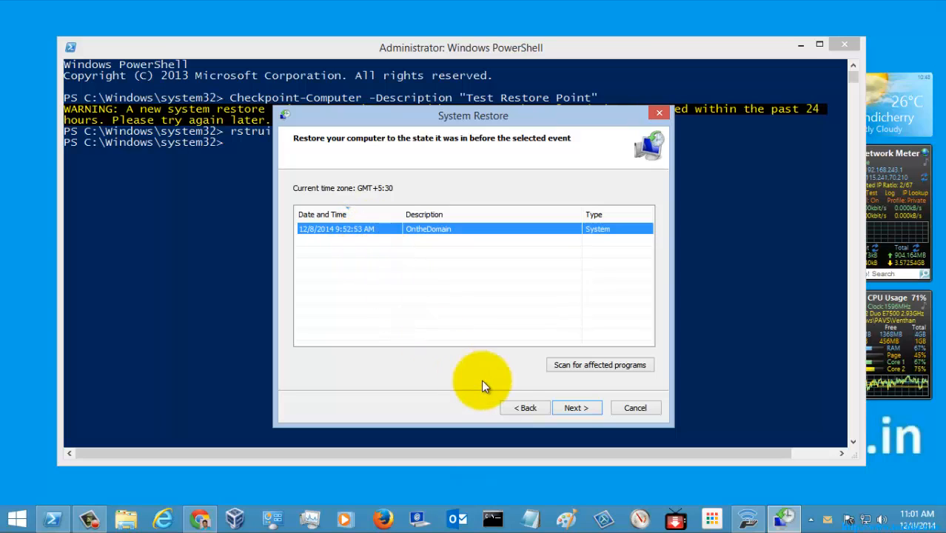
{"action": "mouse_move", "coordinate": [518, 408]}
{"action": "type", "text": "rstrui"}
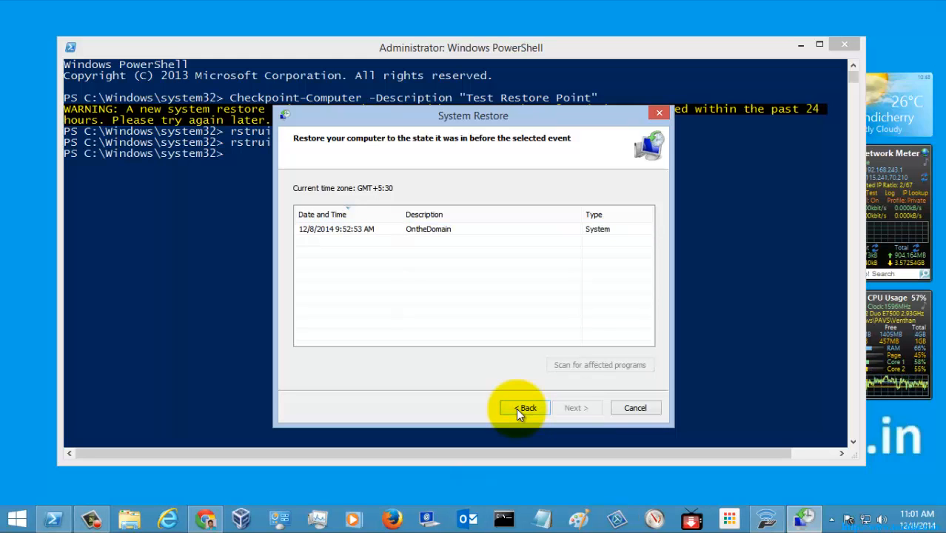
{"action": "mouse_move", "coordinate": [629, 408]}
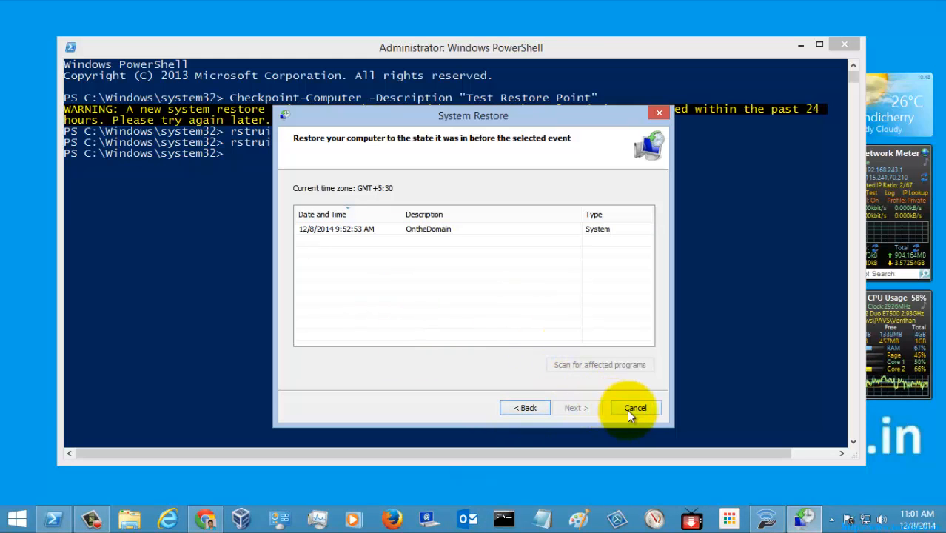
{"action": "left_click", "coordinate": [635, 409]}
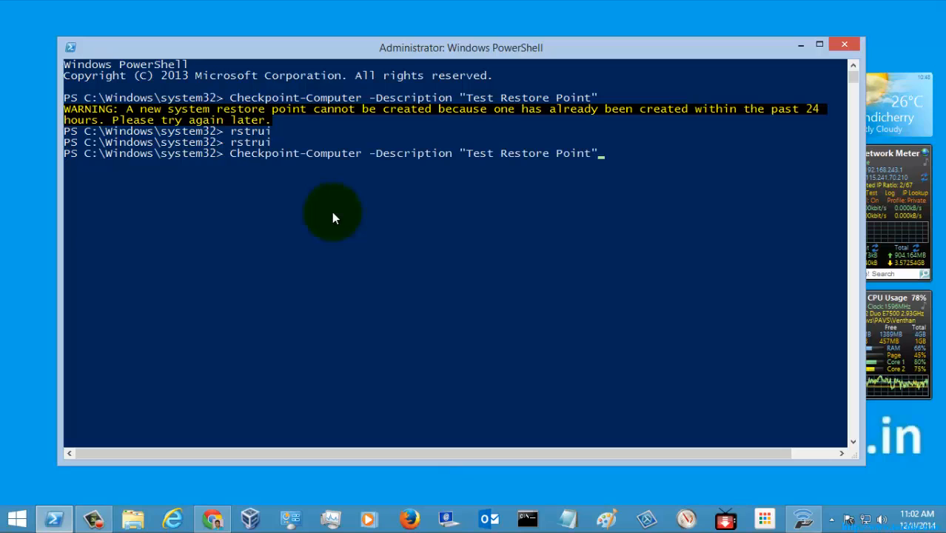
{"action": "type", "text": "-RestorePointType"}
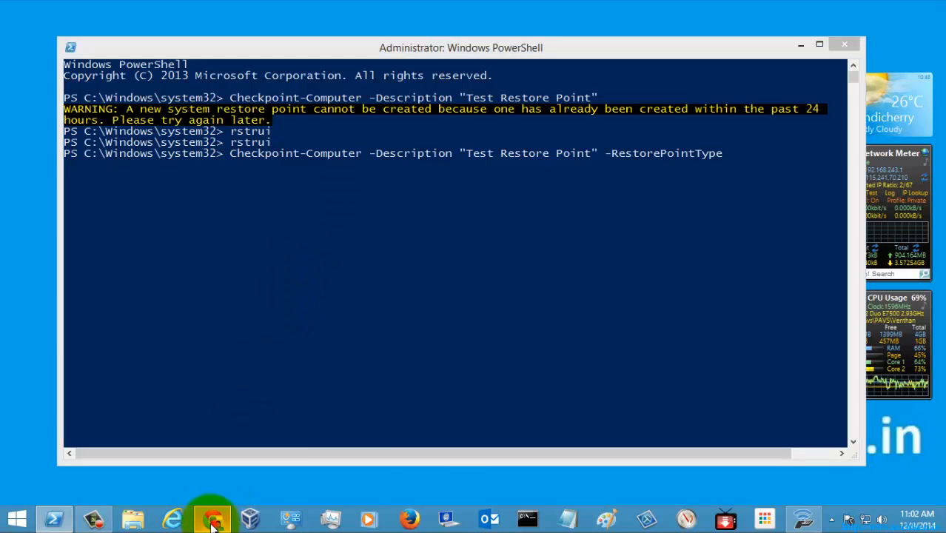
Switch to the TechNet page and select the MODIFY_SETTINGS restore point type
{"action": "left_click", "coordinate": [213, 518]}
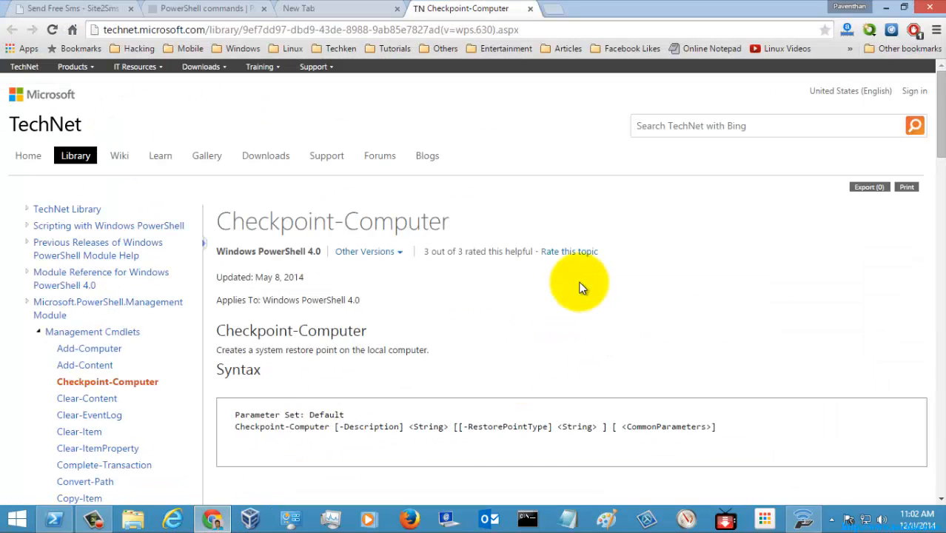
{"action": "scroll", "scroll_direction": "down", "scroll_amount": 3}
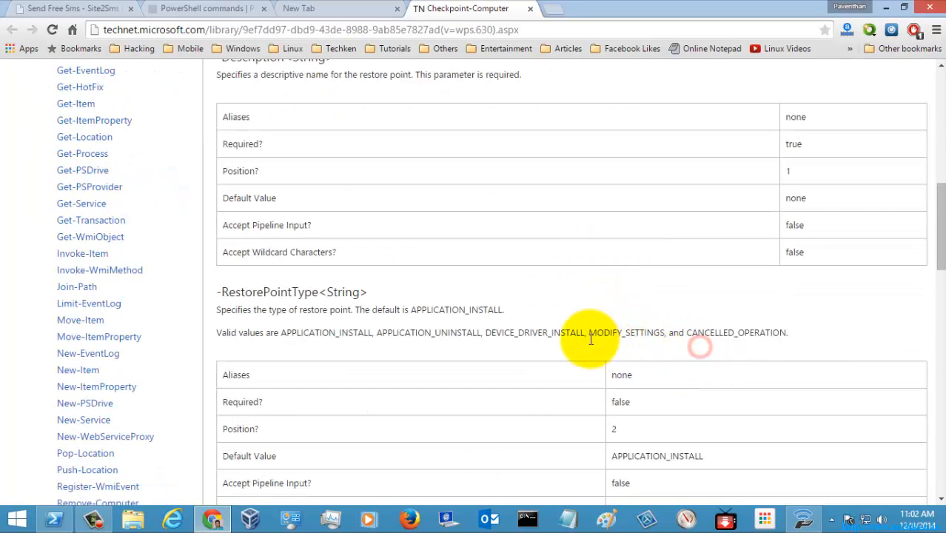
{"action": "double_click", "coordinate": [625, 332]}
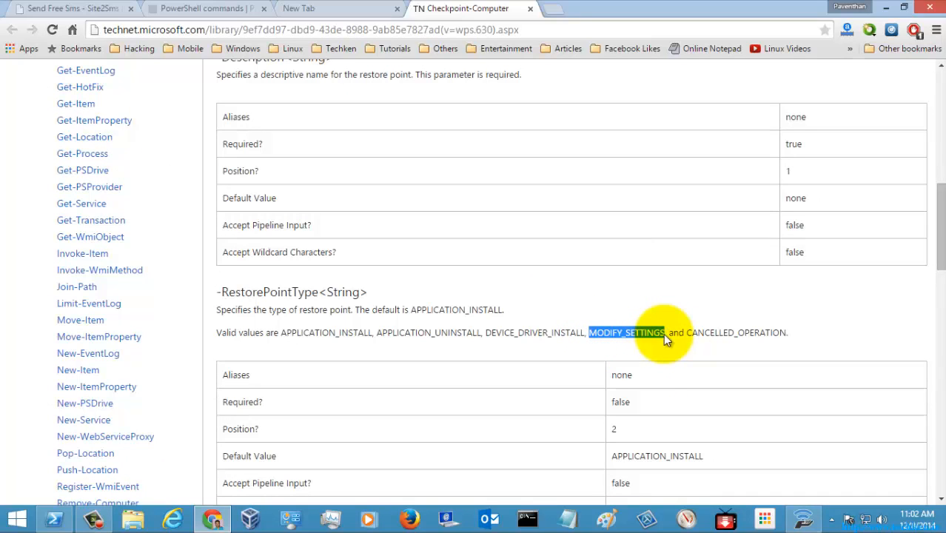
{"action": "mouse_move", "coordinate": [62, 511]}
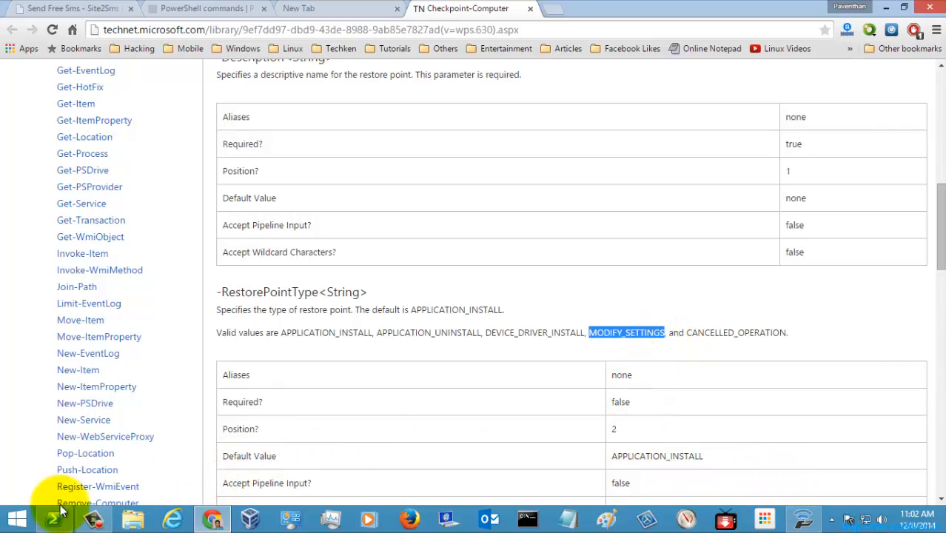